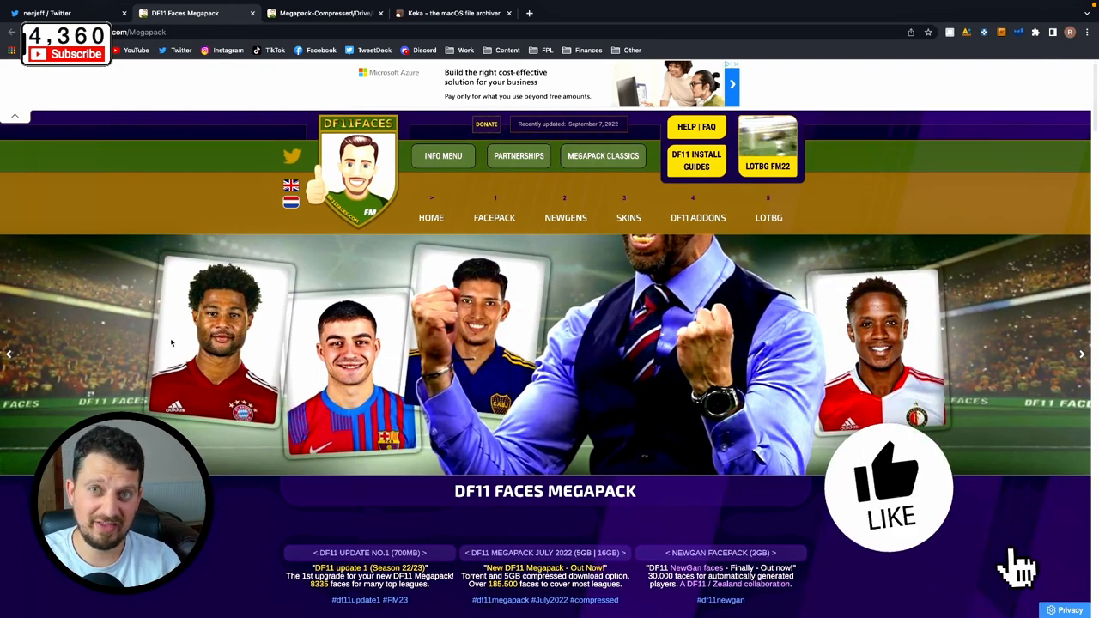
# - Compare the free 16GB Torrent and paid 5GB Drive Megapack downloads until an advert covers the page
pyautogui.click(886, 491)
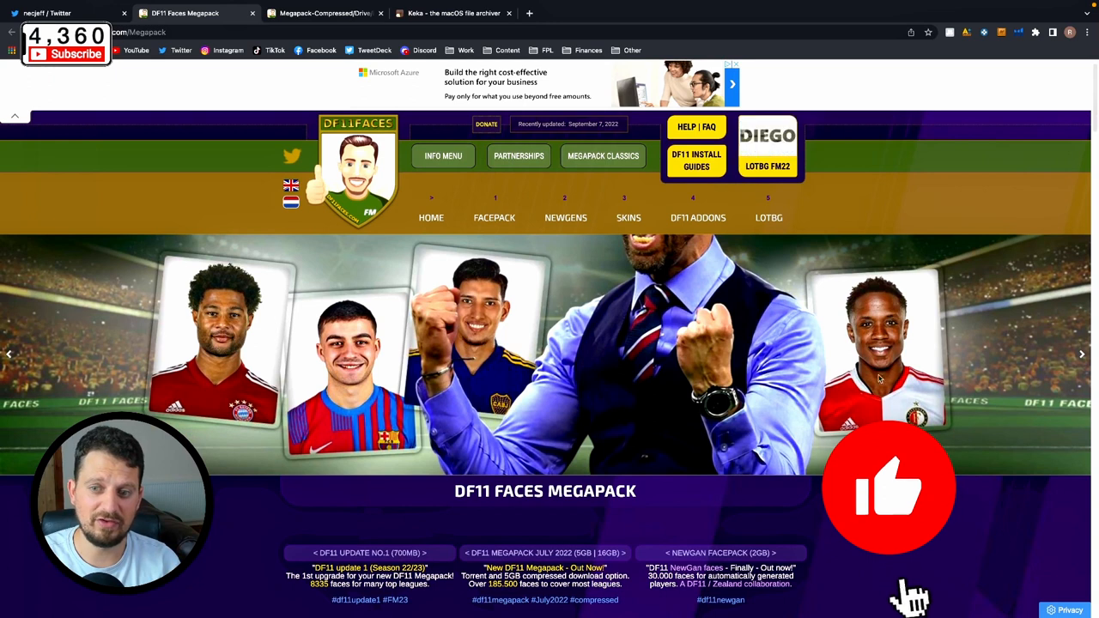
pyautogui.click(890, 487)
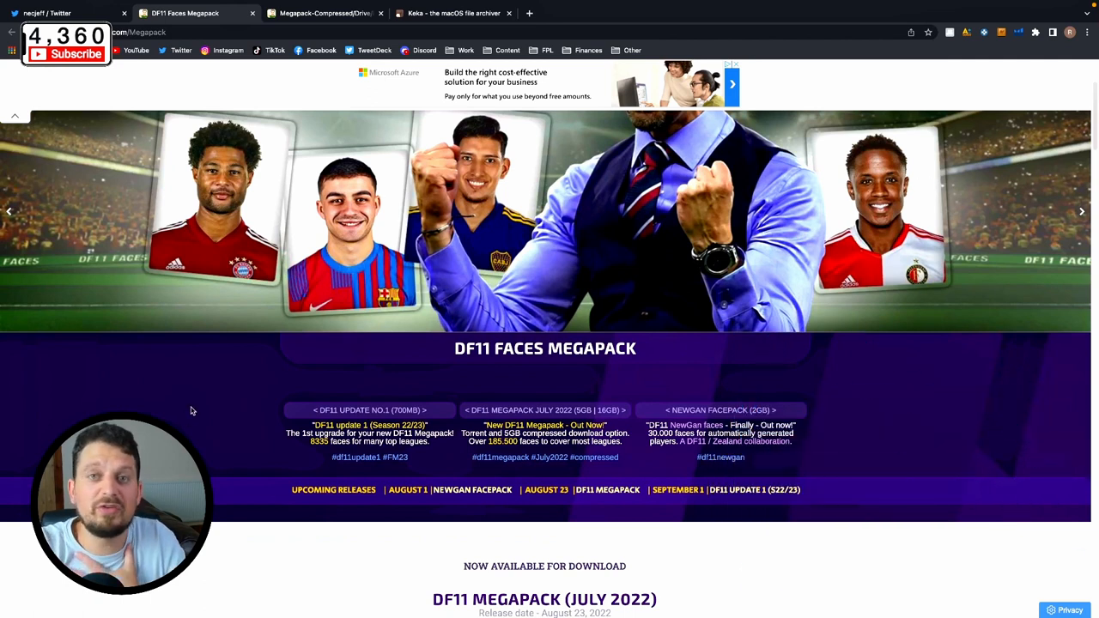
pyautogui.scroll(-3)
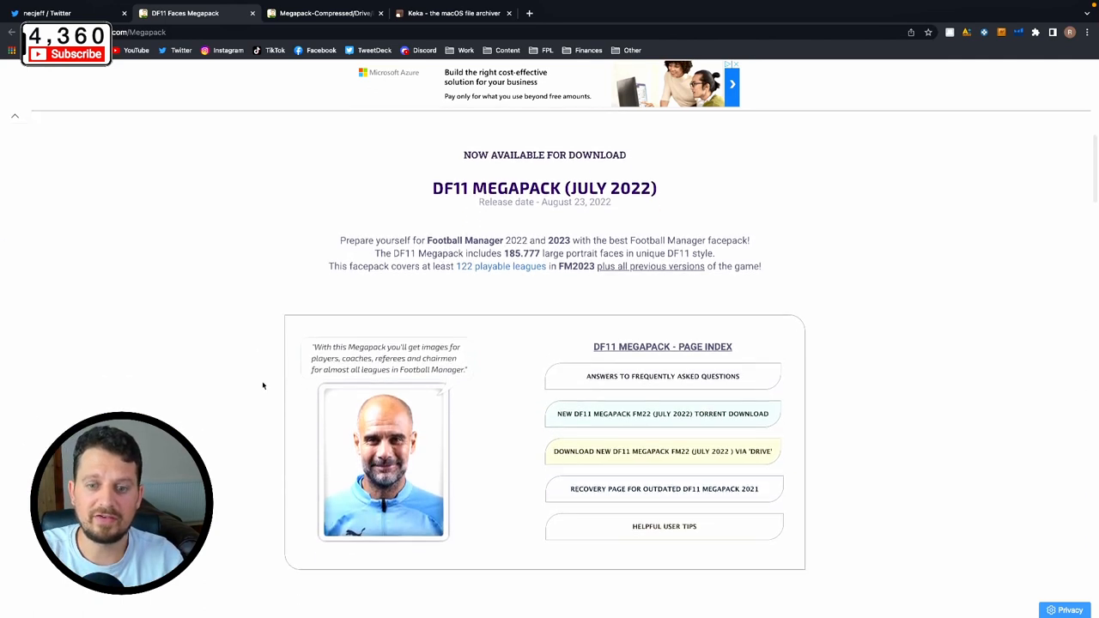
pyautogui.scroll(-3)
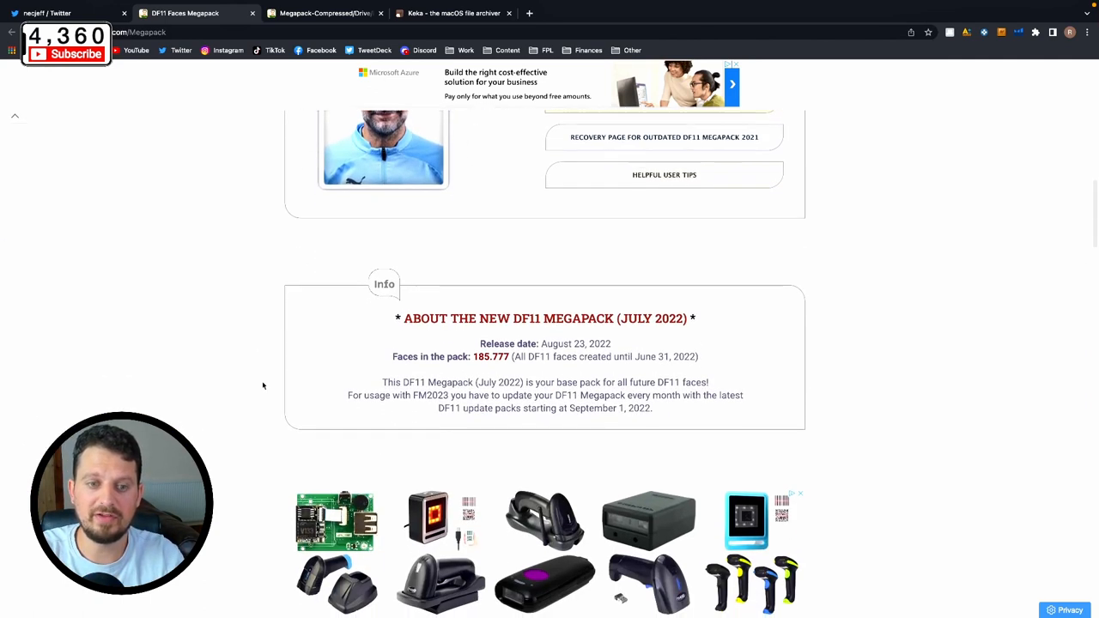
pyautogui.scroll(-3)
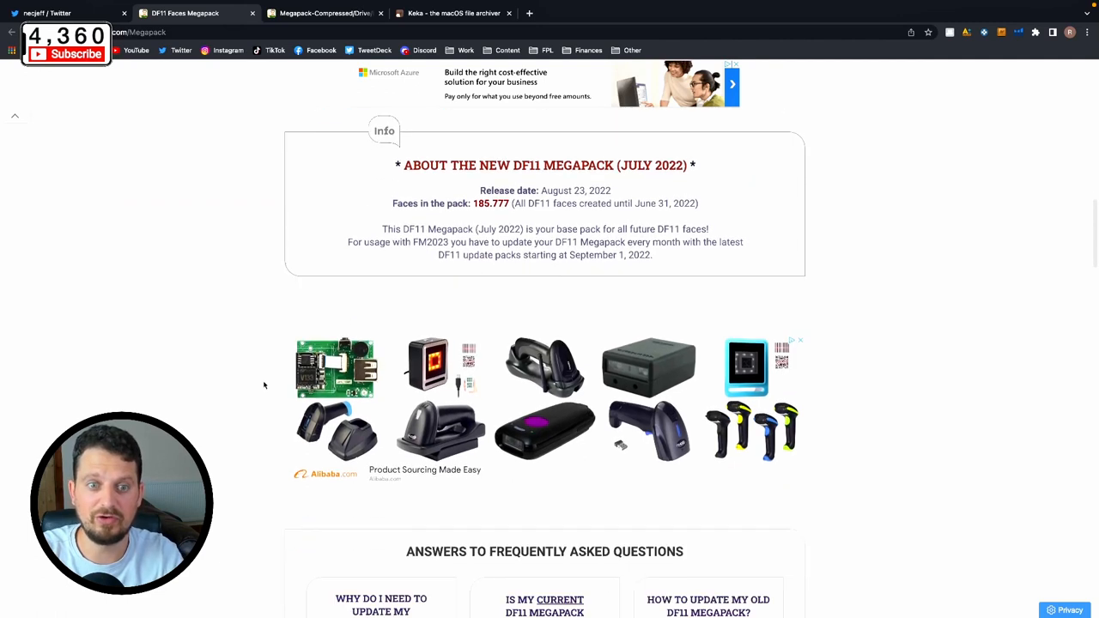
pyautogui.scroll(-3)
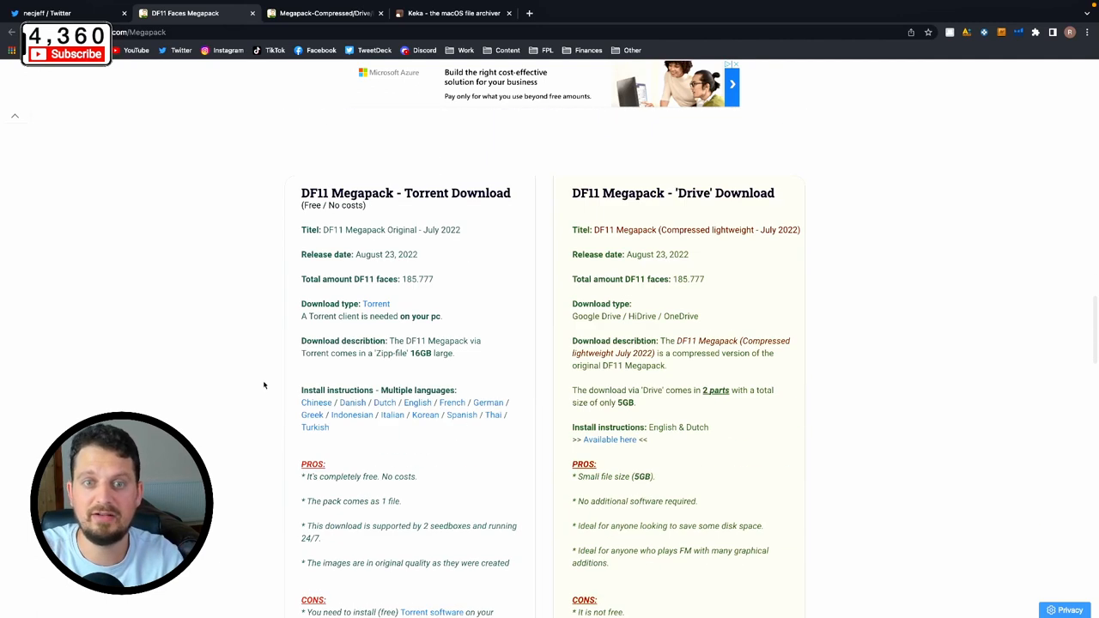
pyautogui.scroll(-3)
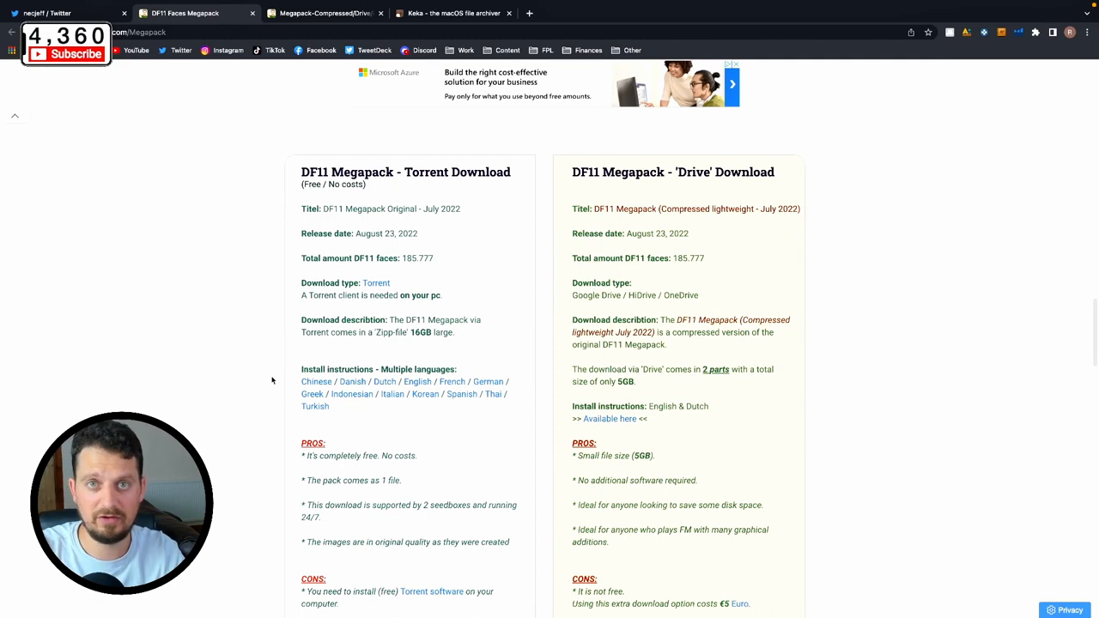
pyautogui.scroll(-3)
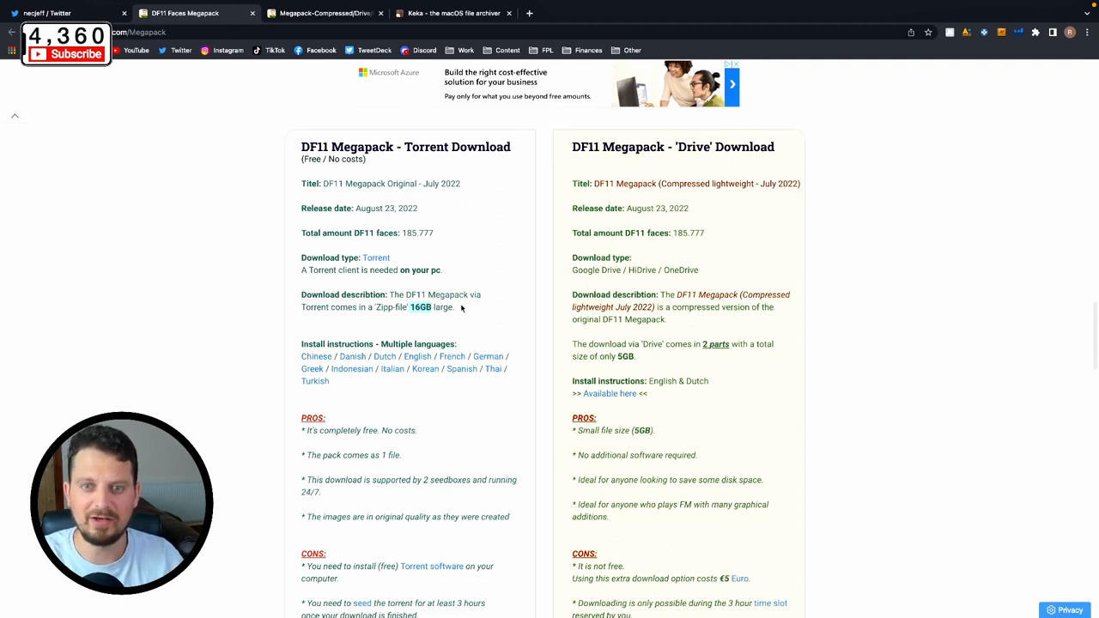
pyautogui.scroll(-3)
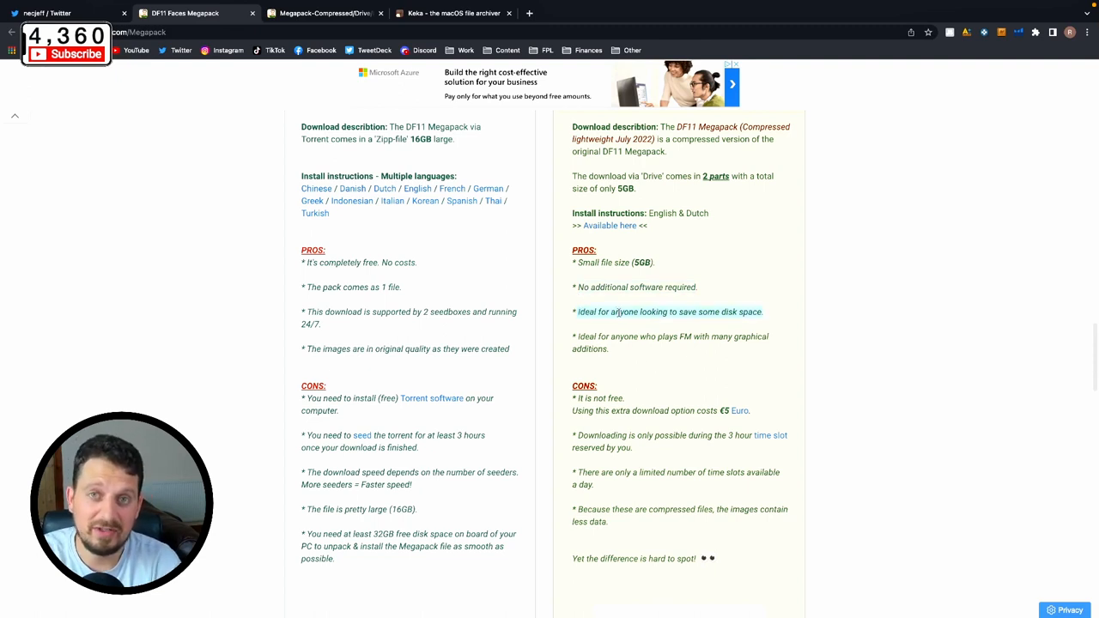
pyautogui.scroll(-3)
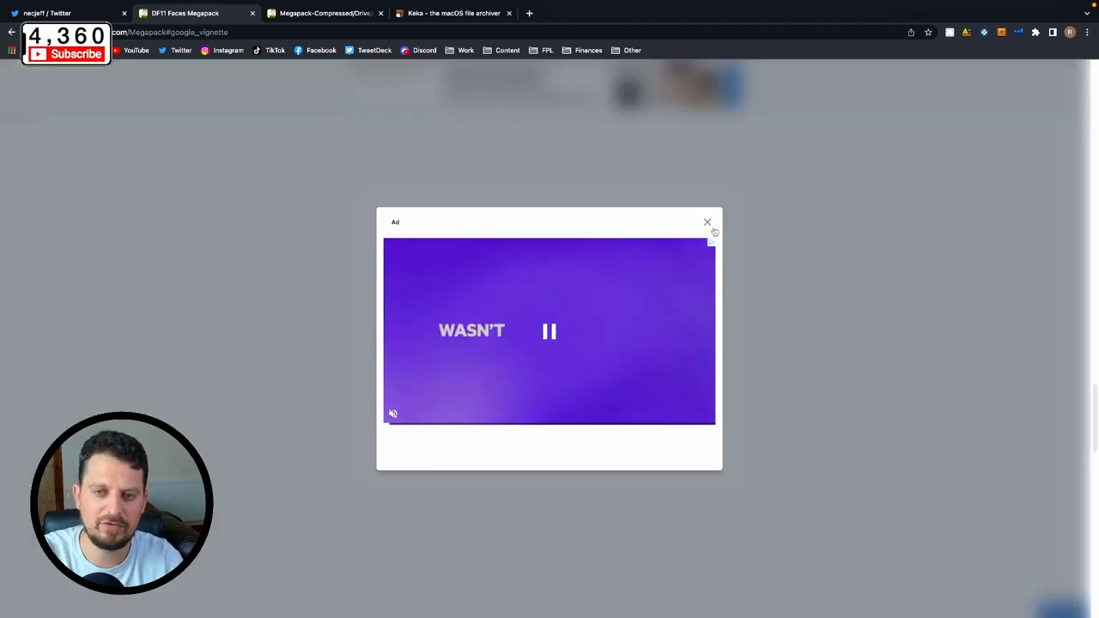
# - Dismiss the advert and review the Drive reservation page's time-slot rules and nine steps
pyautogui.click(708, 224)
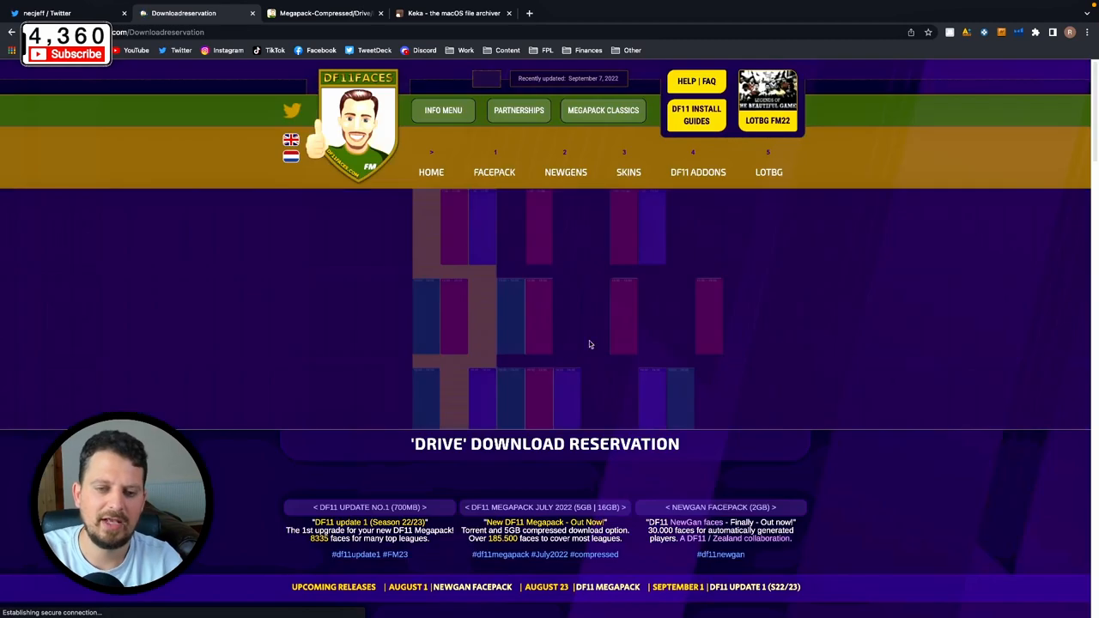
pyautogui.scroll(-3)
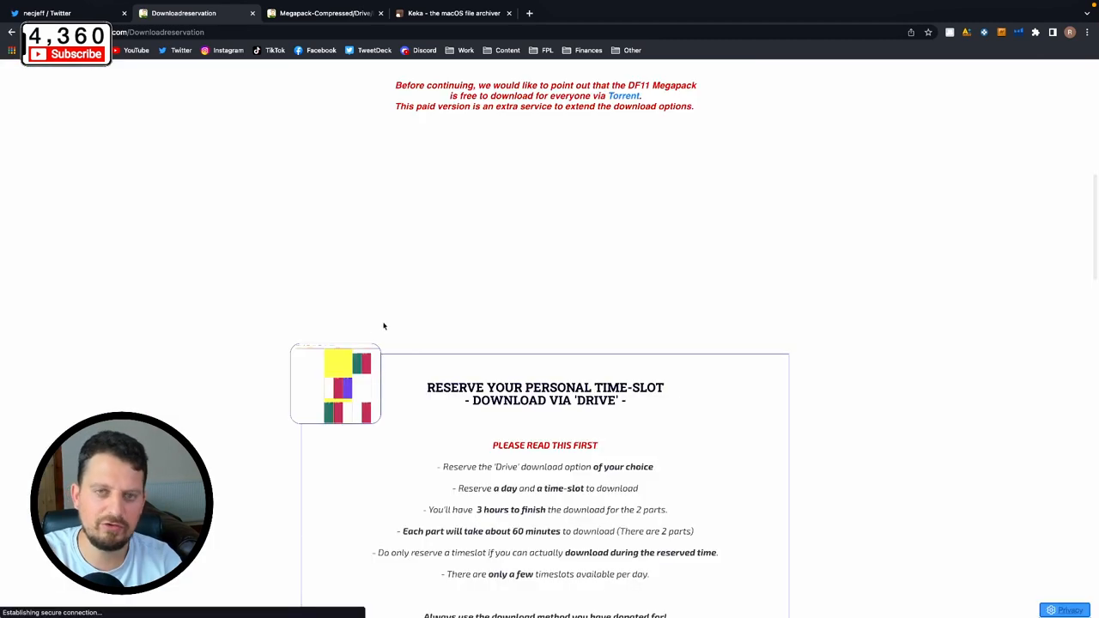
pyautogui.scroll(-3)
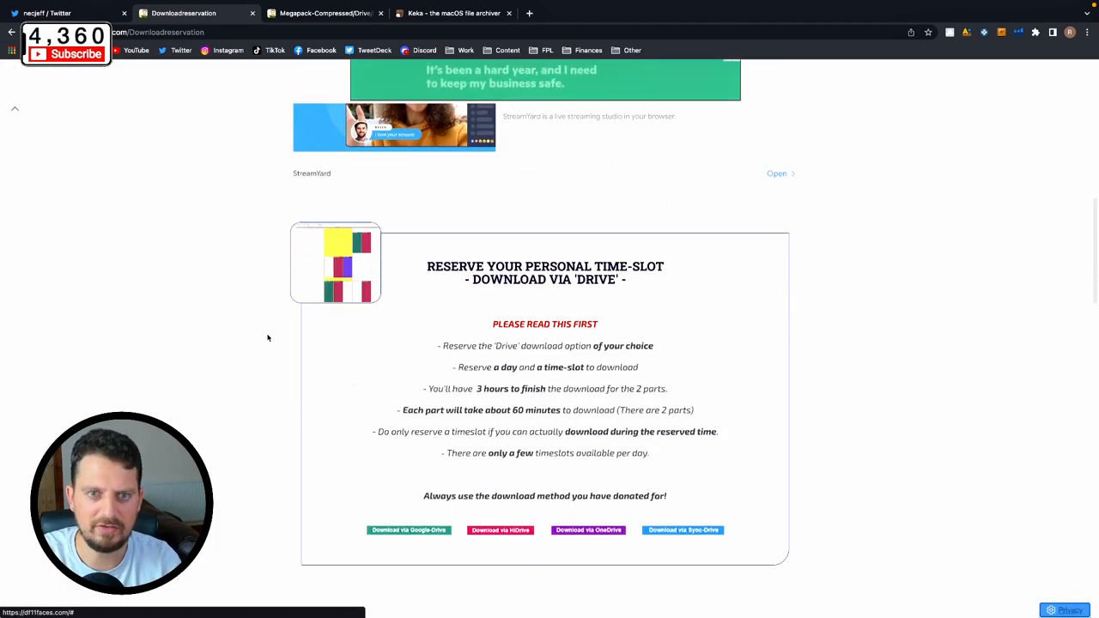
pyautogui.scroll(-3)
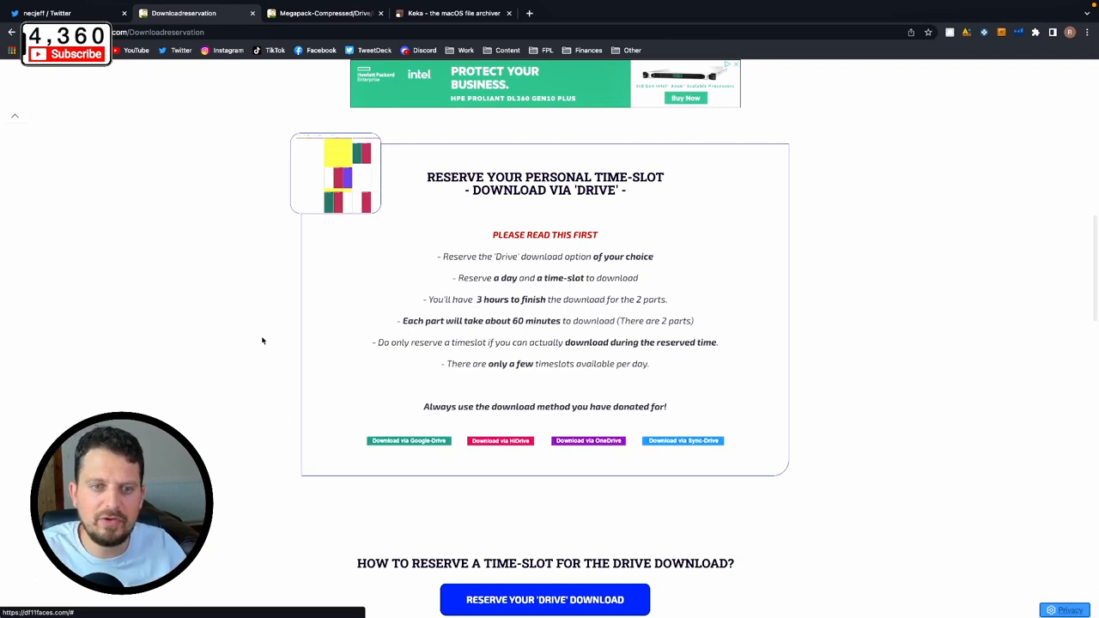
pyautogui.scroll(-3)
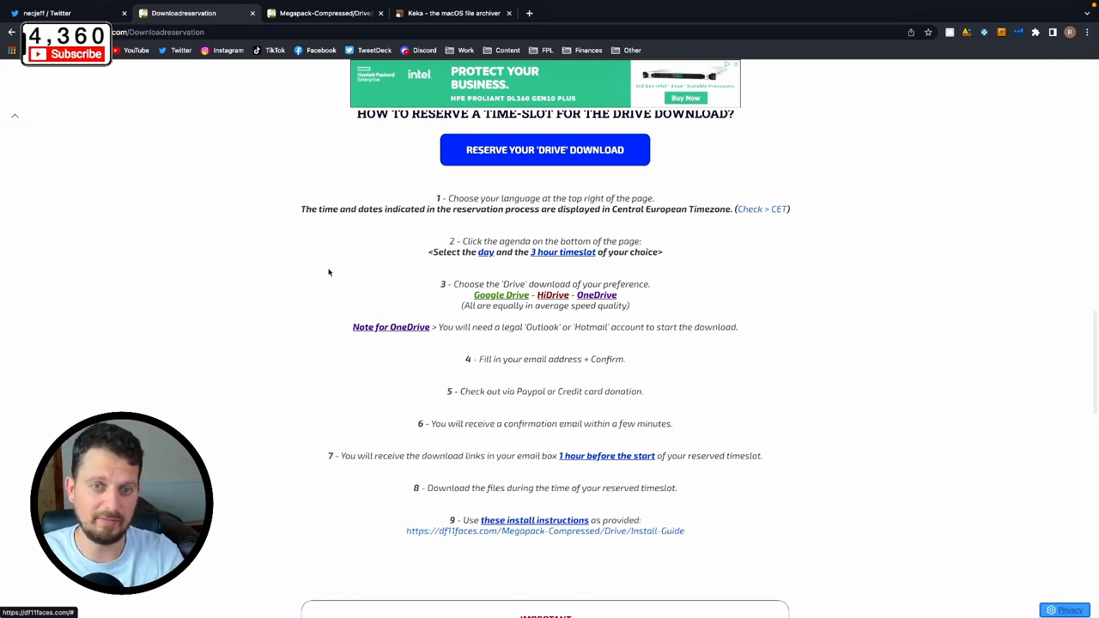
pyautogui.scroll(-3)
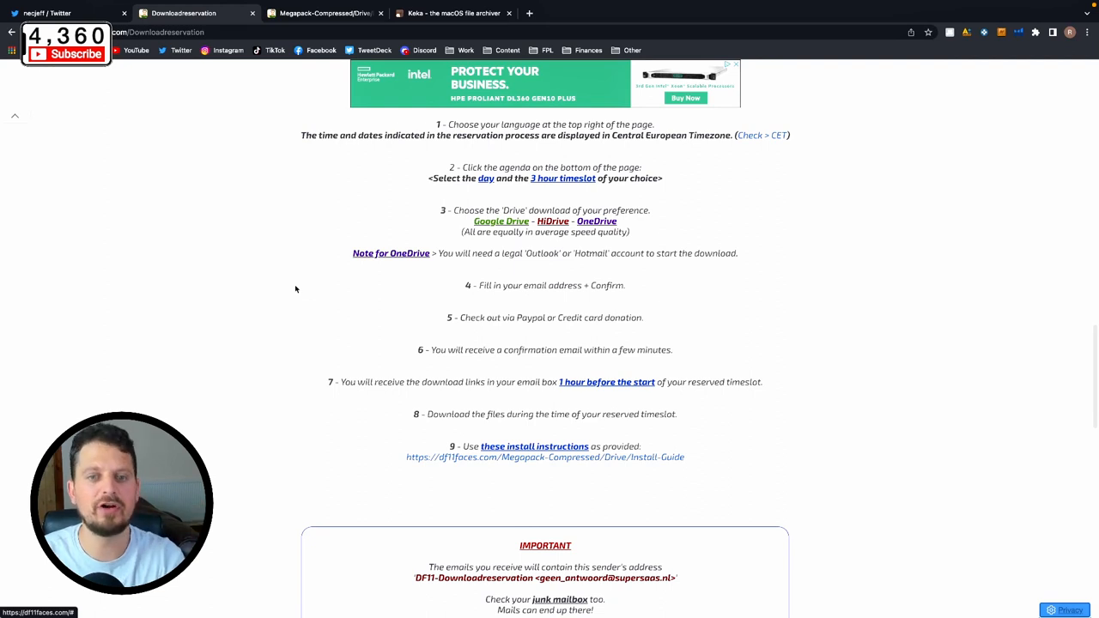
pyautogui.scroll(-3)
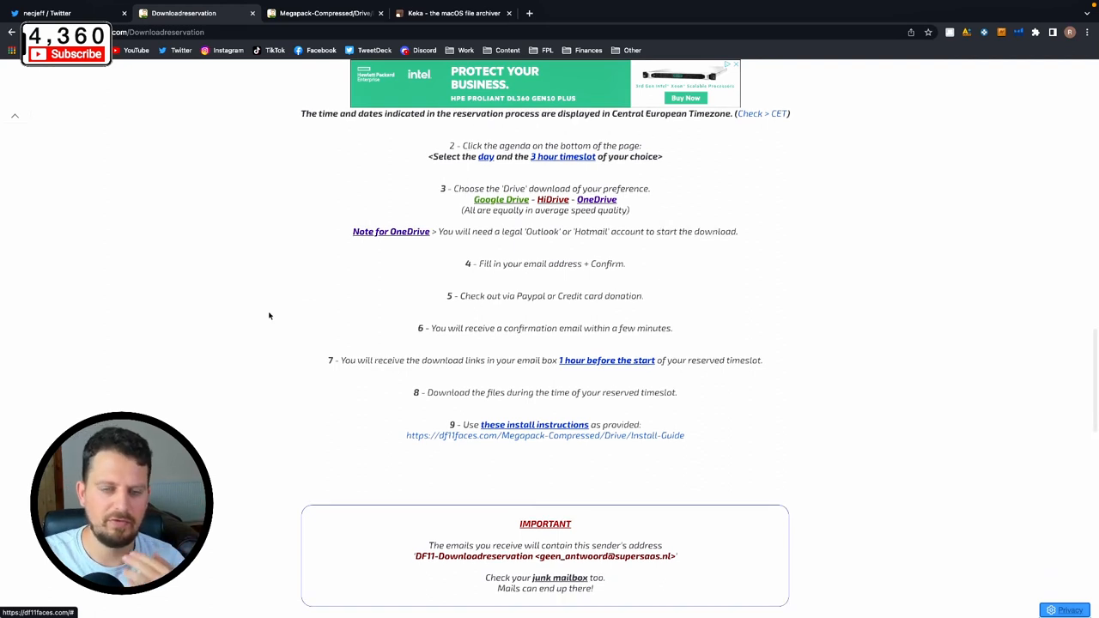
pyautogui.scroll(-3)
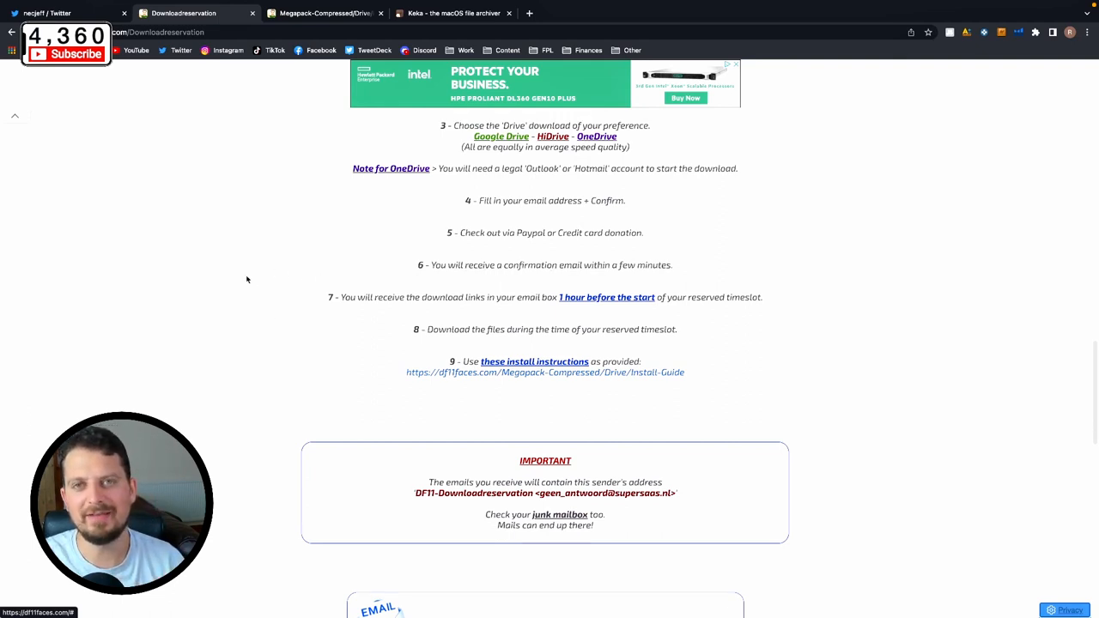
# - Read the Drive install guide's extraction step and Mac note, then switch to the Keka site
pyautogui.click(534, 360)
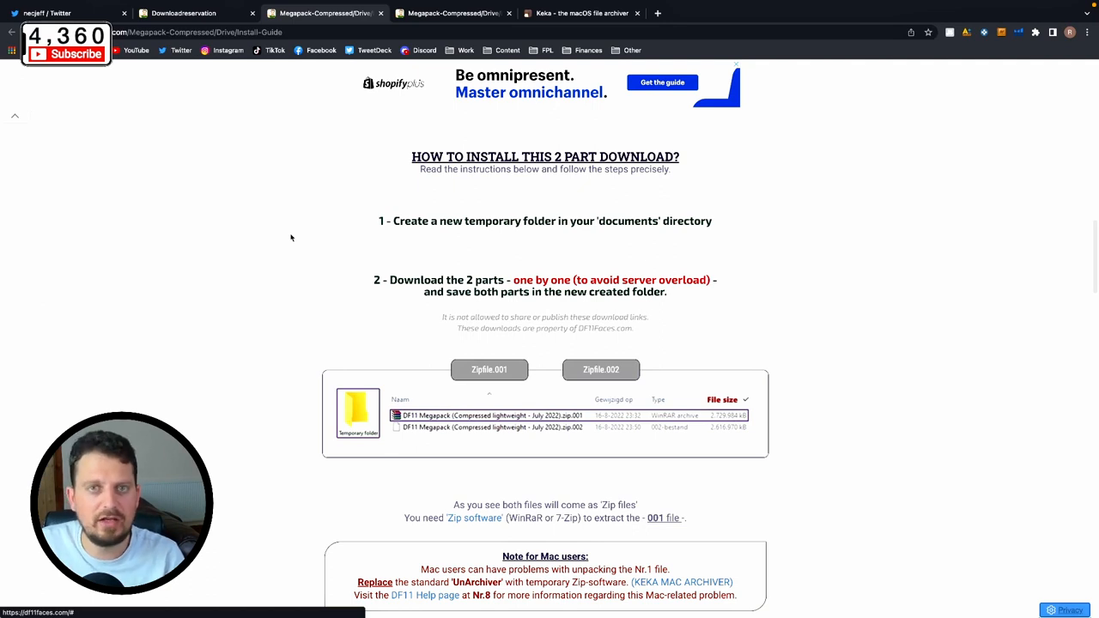
pyautogui.scroll(-3)
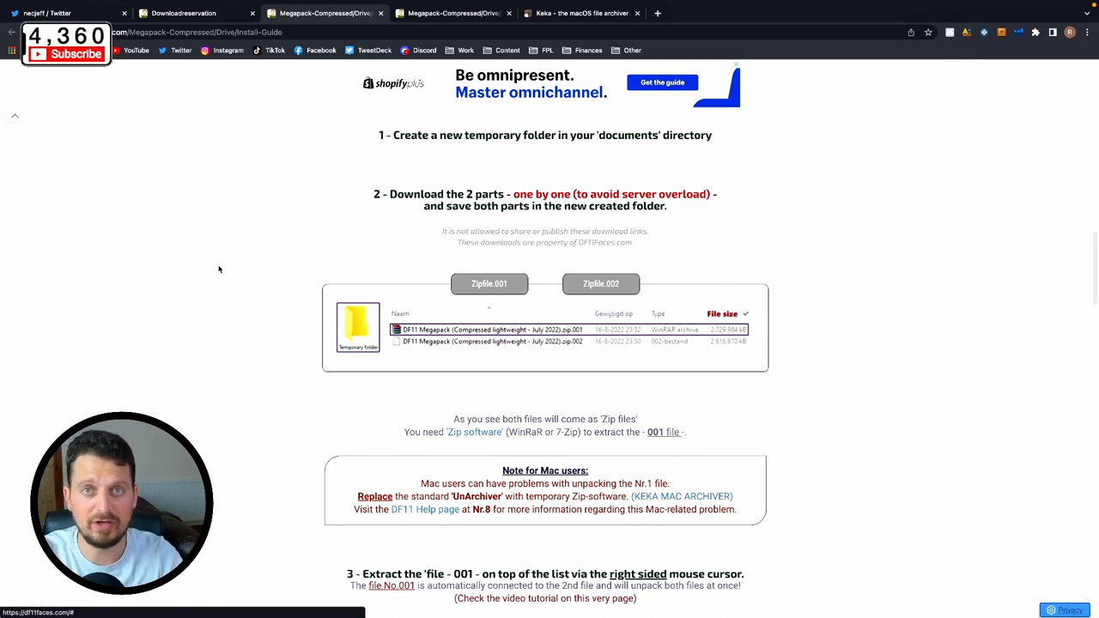
pyautogui.scroll(-3)
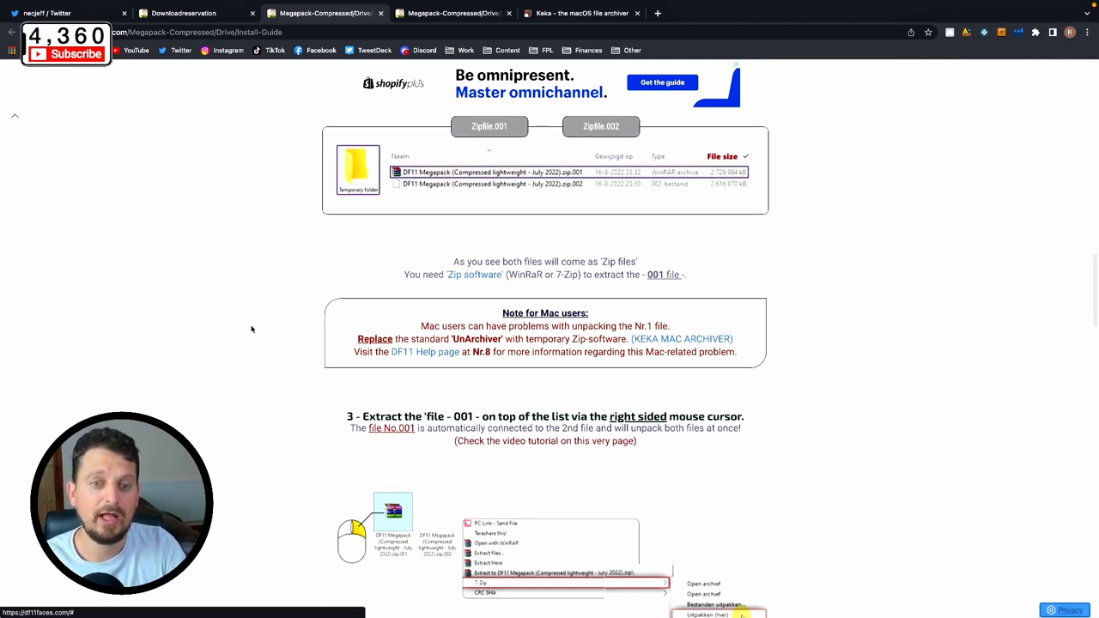
pyautogui.scroll(-3)
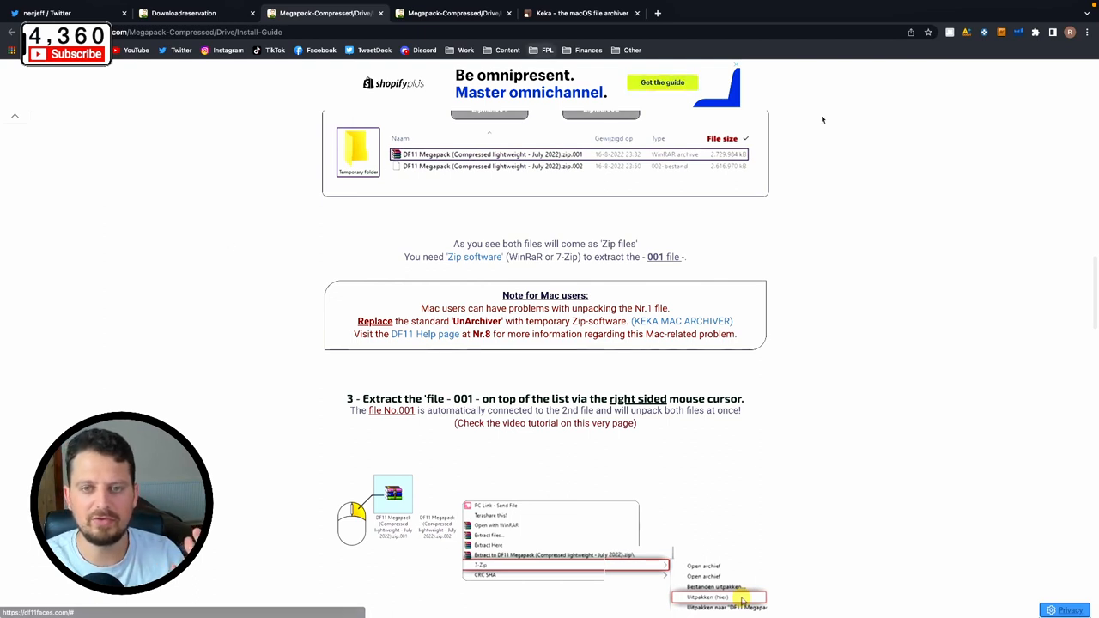
pyautogui.moveTo(582, 13)
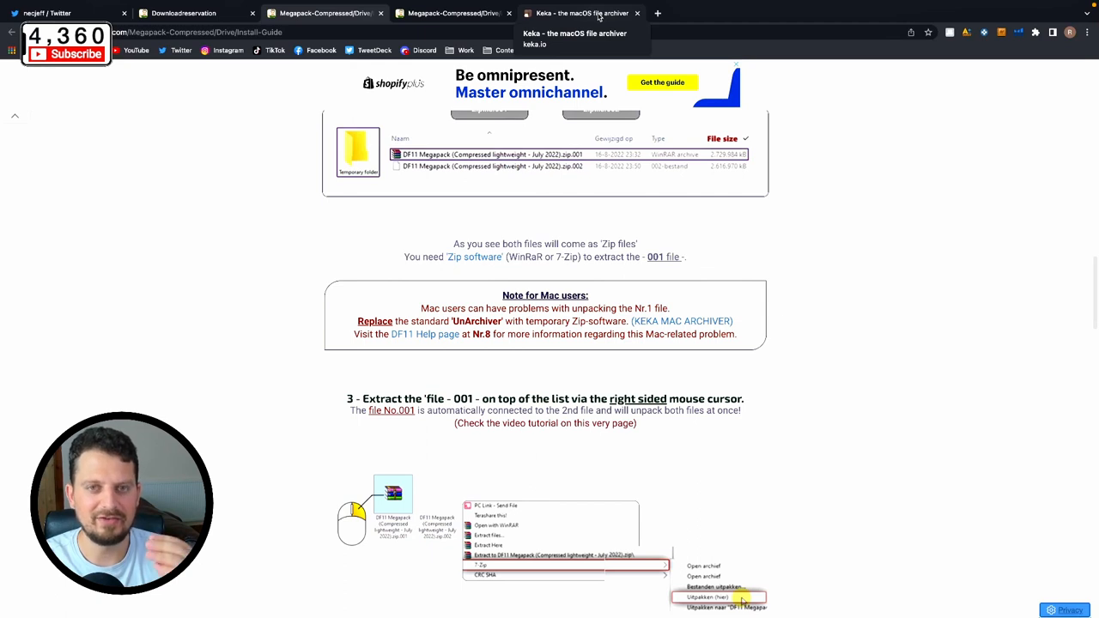
pyautogui.click(581, 14)
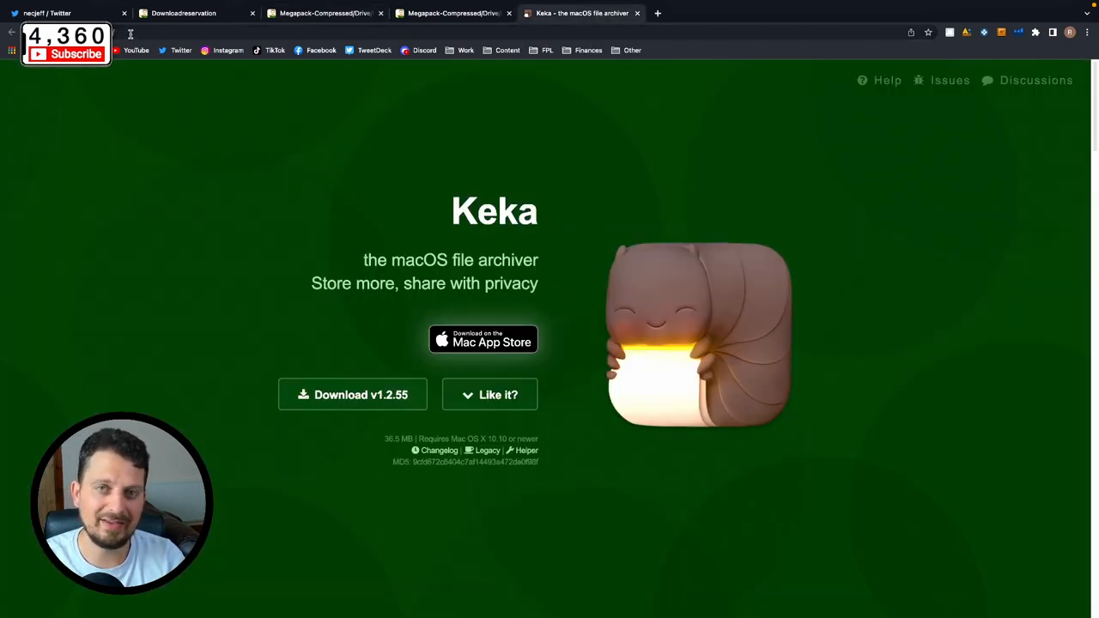
pyautogui.moveTo(206, 209)
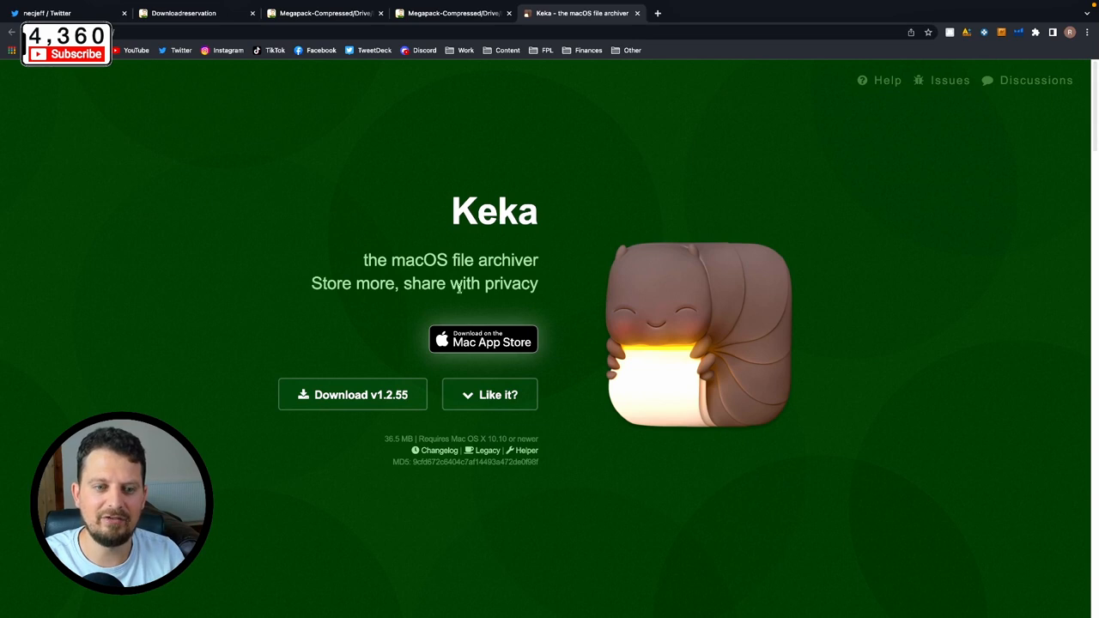
pyautogui.moveTo(324, 398)
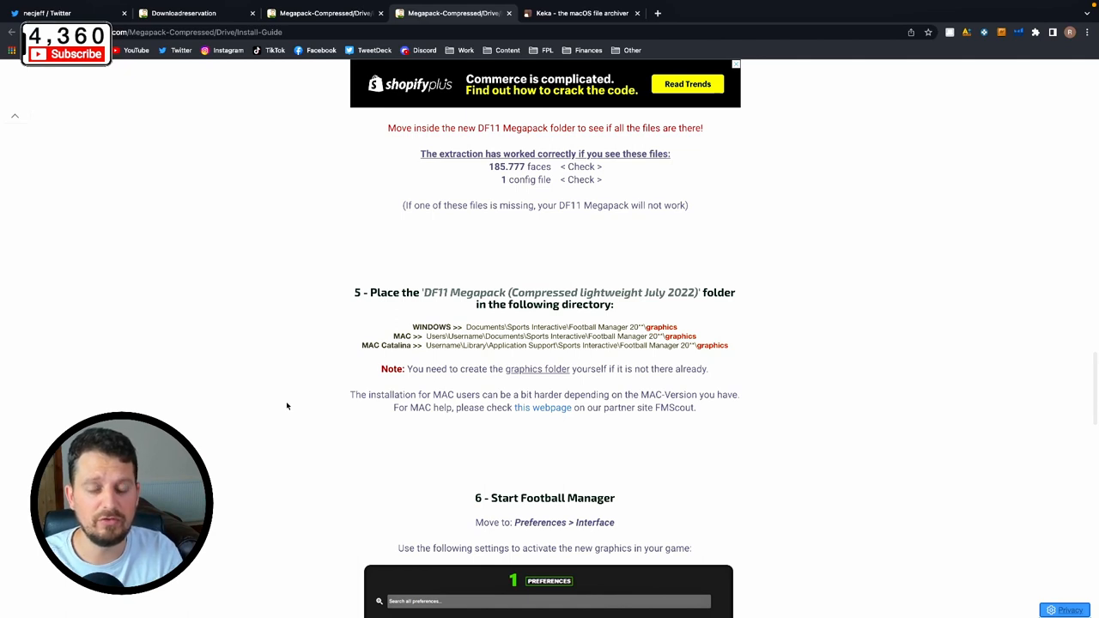
pyautogui.moveTo(251, 305)
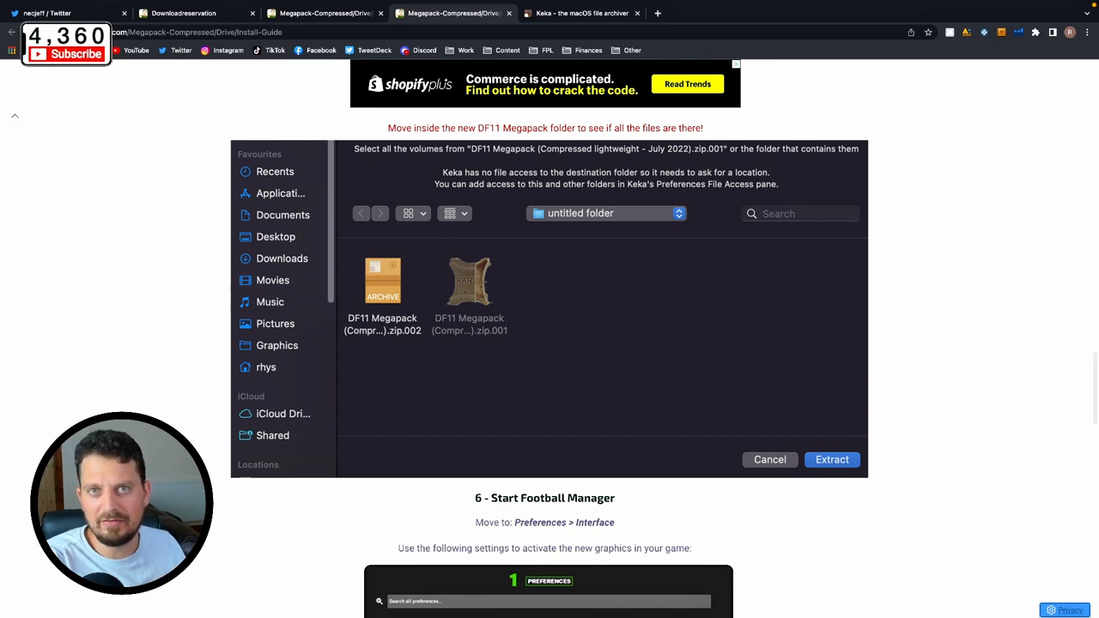
# - Extract the DF11 Megapack zip volumes with Keka and return to the desktop
pyautogui.click(831, 460)
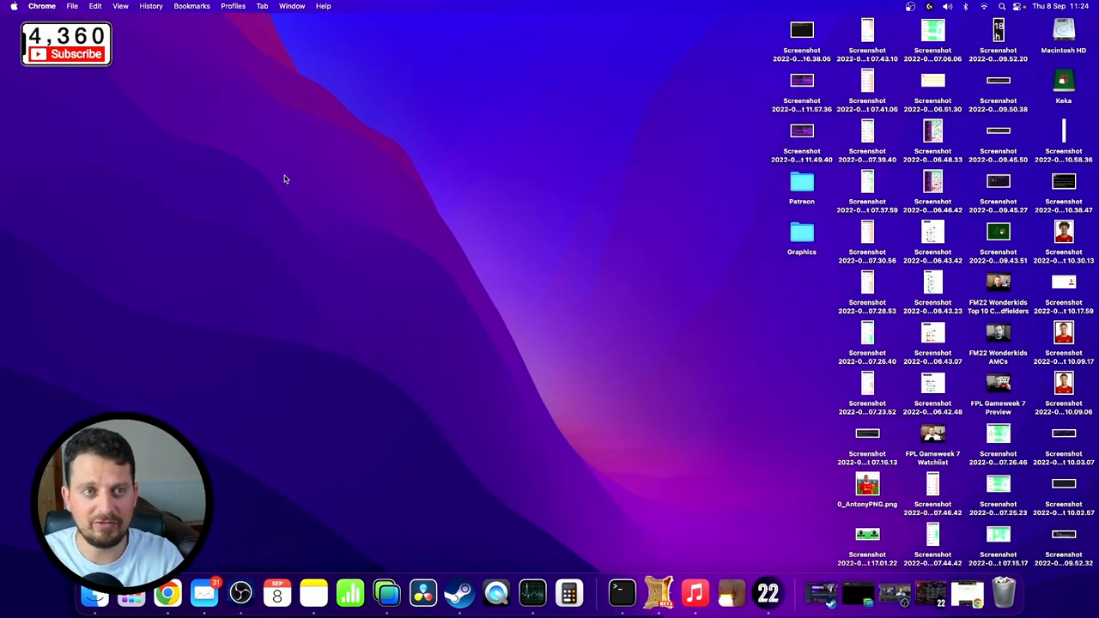
# - Reveal and open the hidden user Library folder from Finder's Go menu with Option held
pyautogui.click(268, 147)
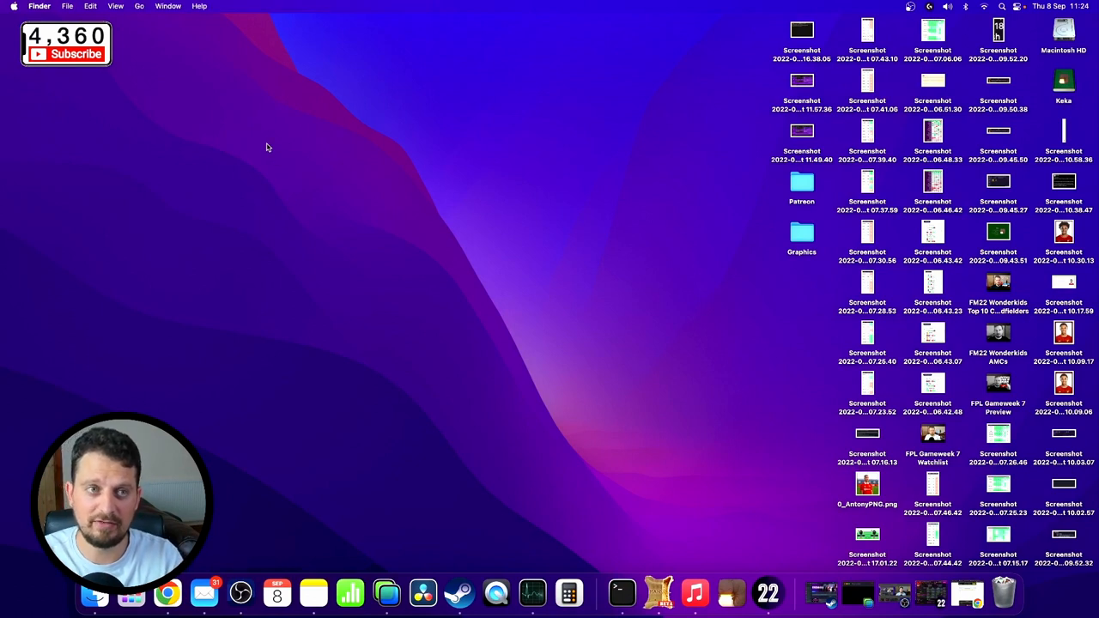
pyautogui.moveTo(146, 24)
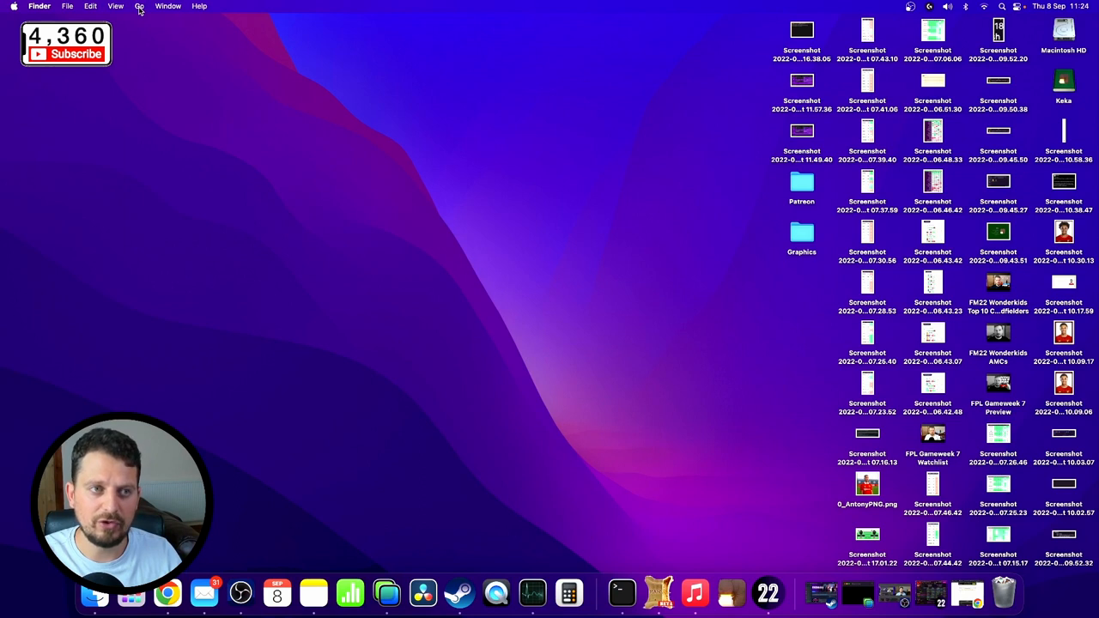
pyautogui.click(141, 7)
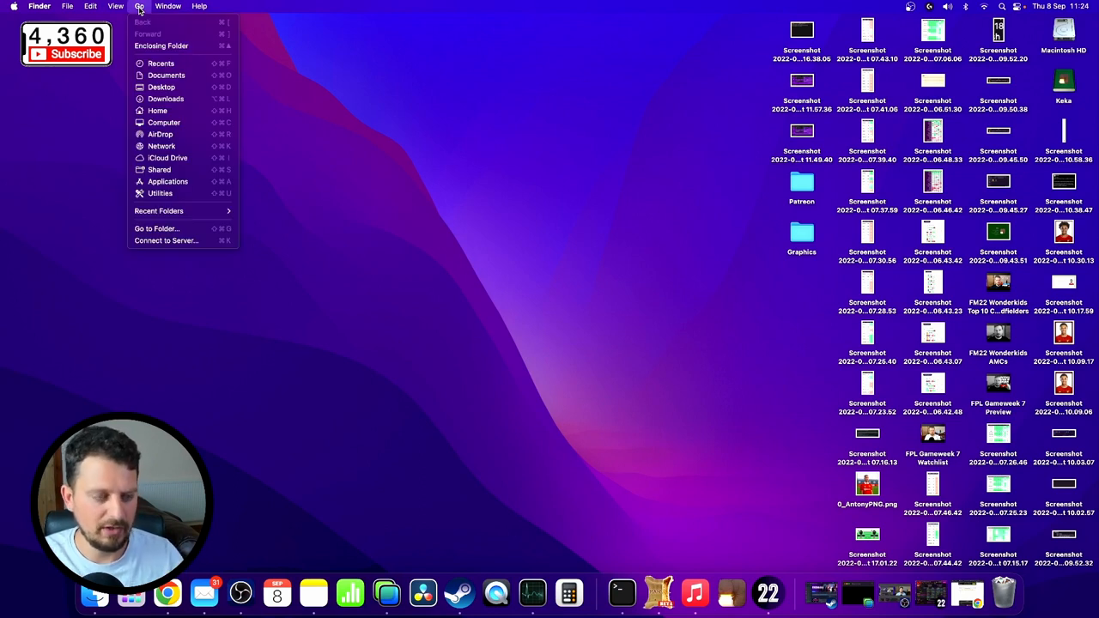
pyautogui.moveTo(168, 182)
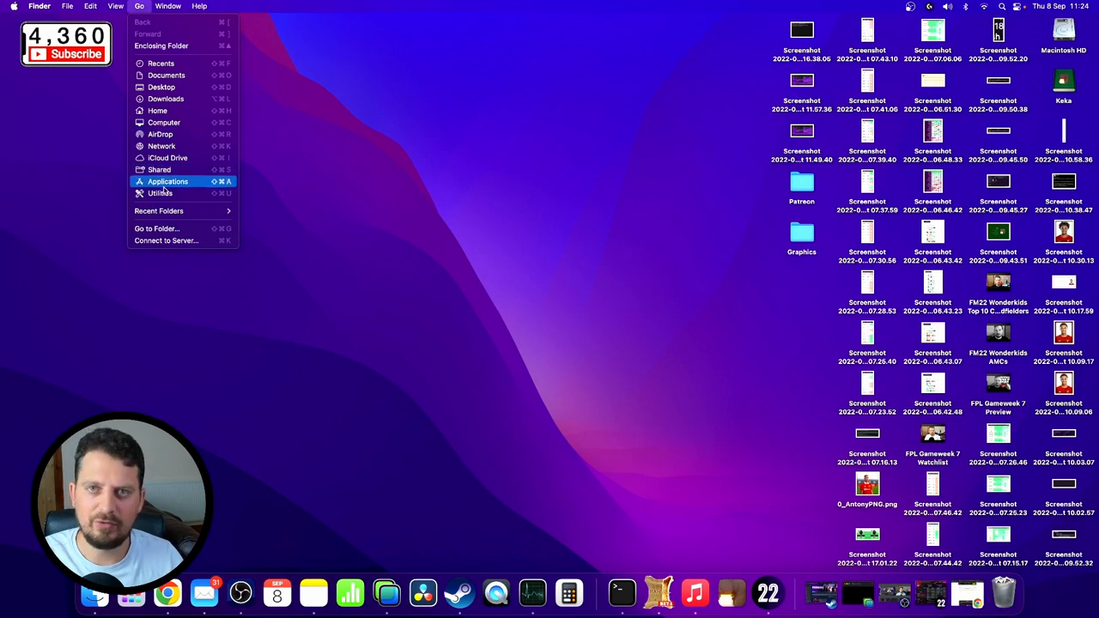
pyautogui.moveTo(160, 170)
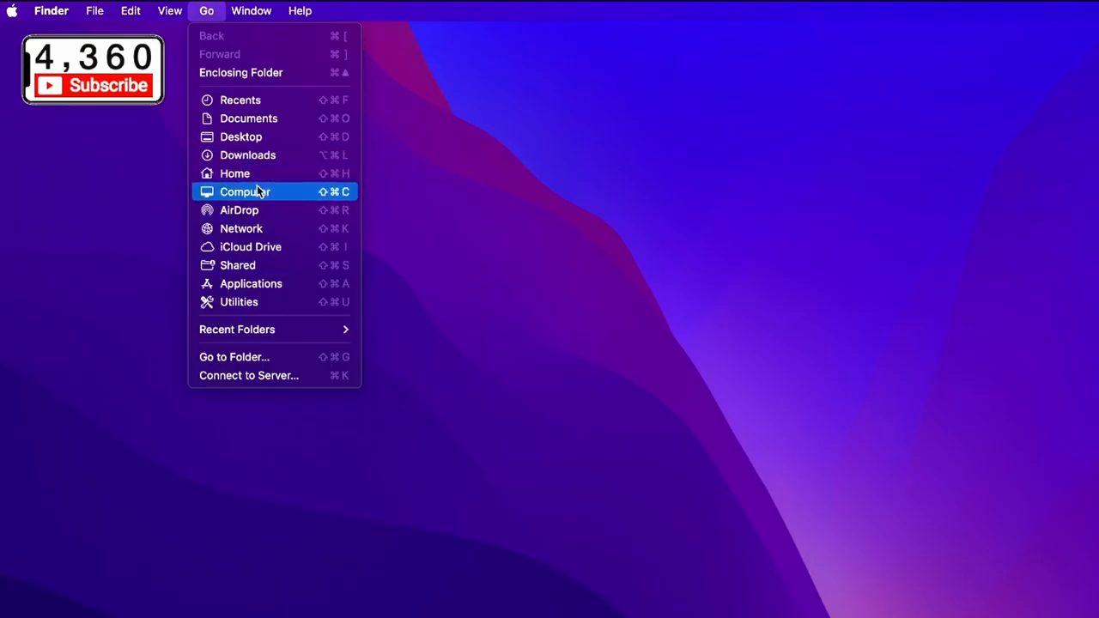
pyautogui.moveTo(263, 210)
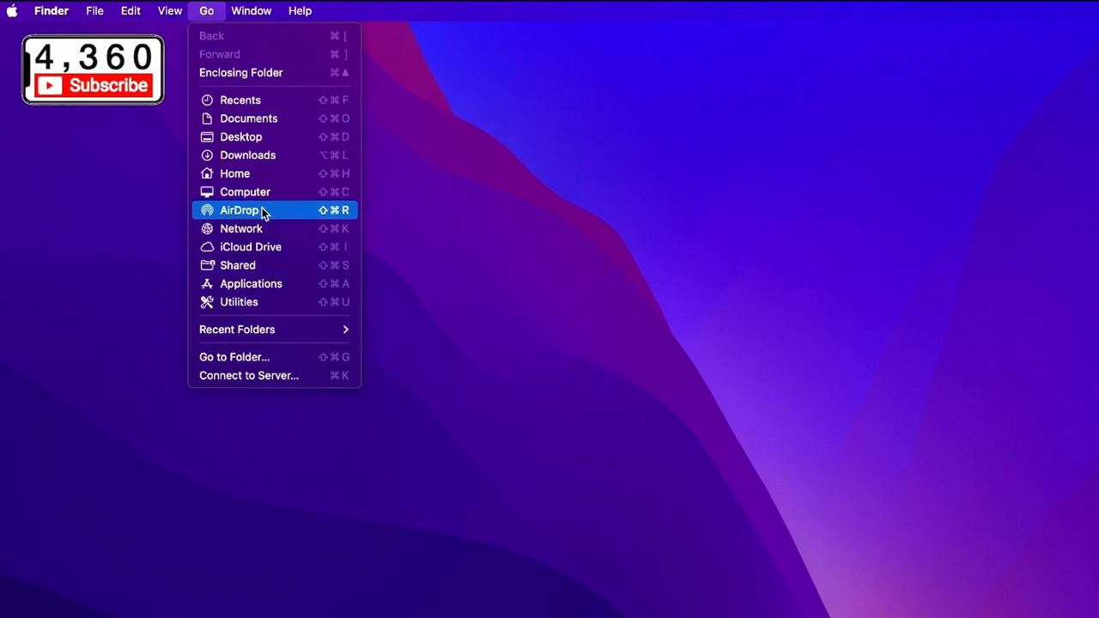
pyautogui.press('option')
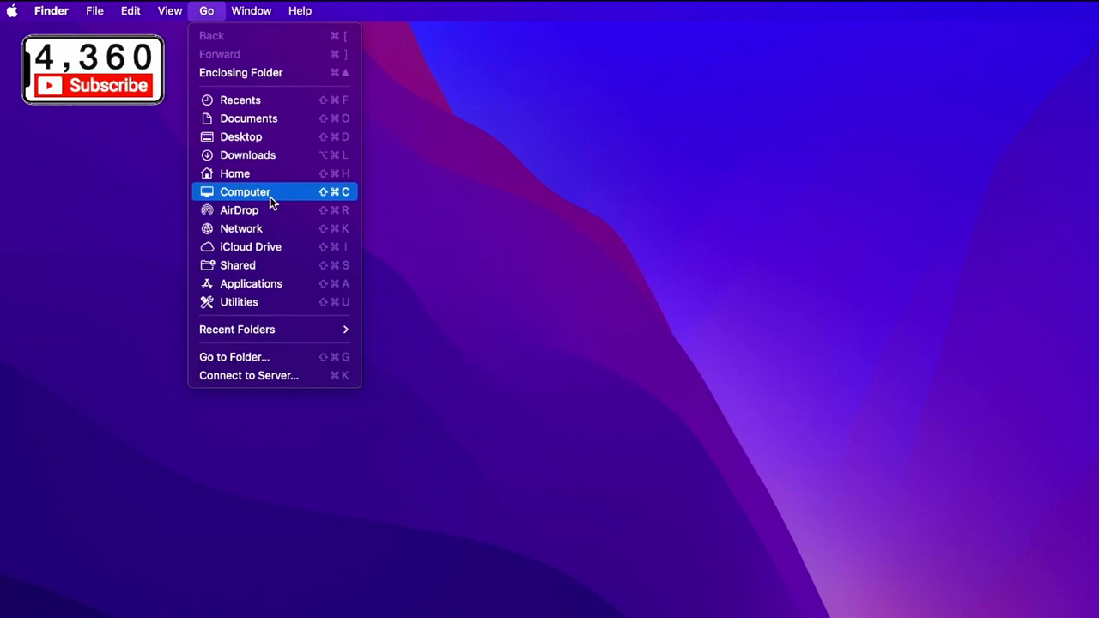
pyautogui.press('option')
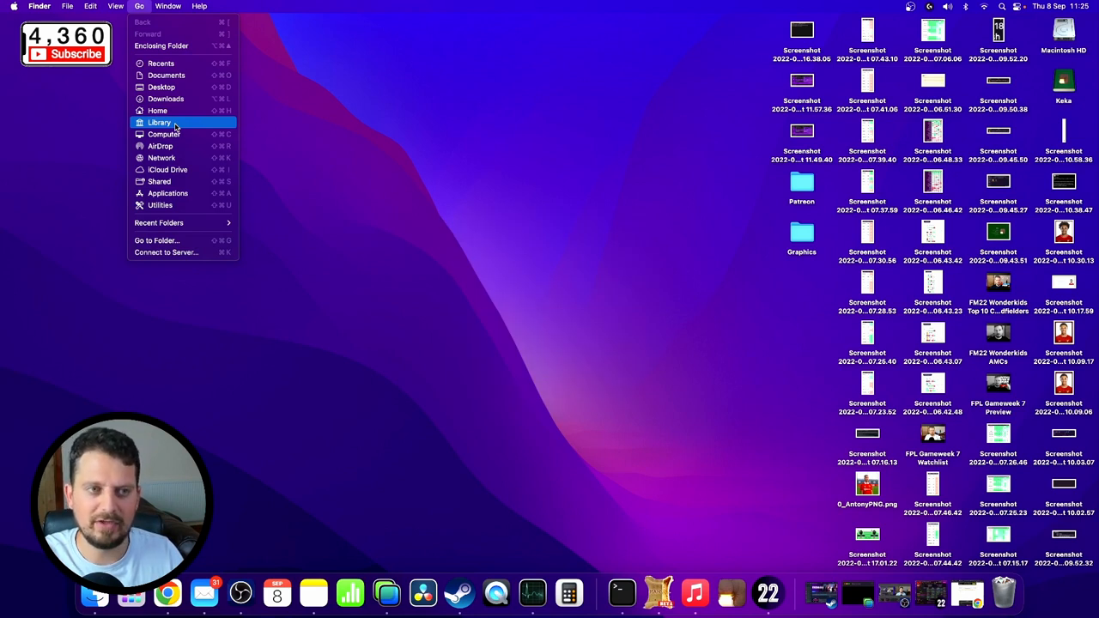
pyautogui.click(158, 122)
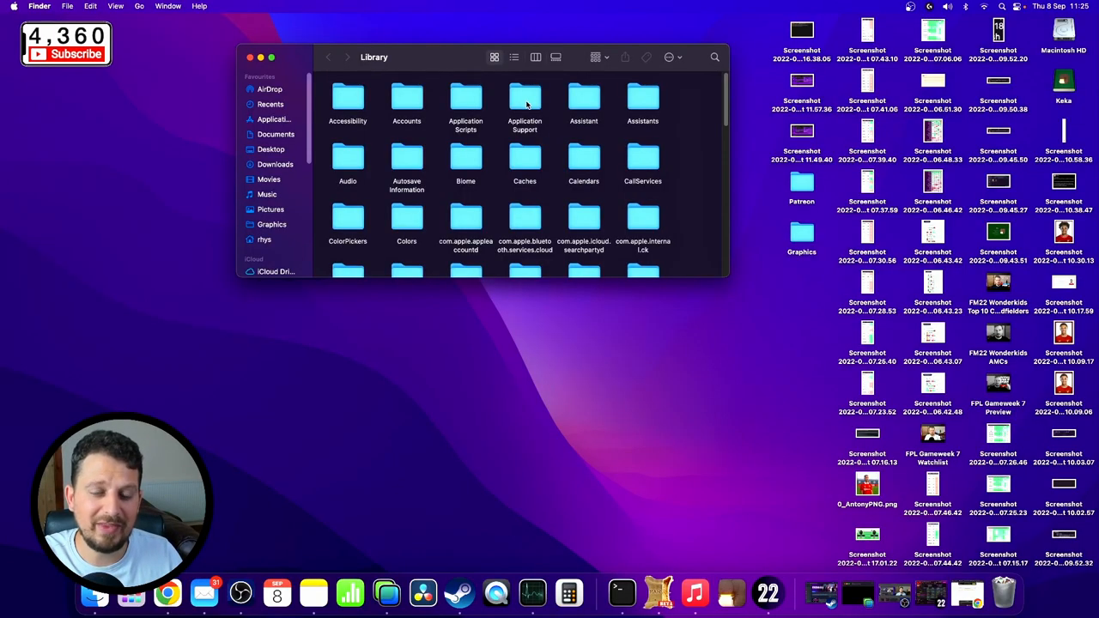
pyautogui.click(526, 96)
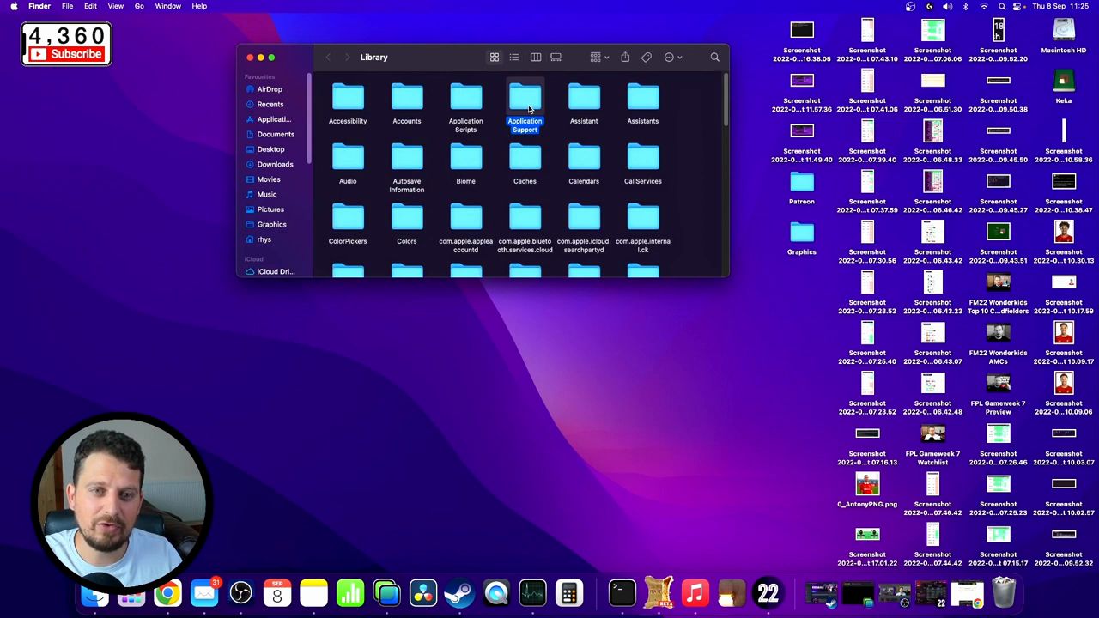
pyautogui.doubleClick(525, 94)
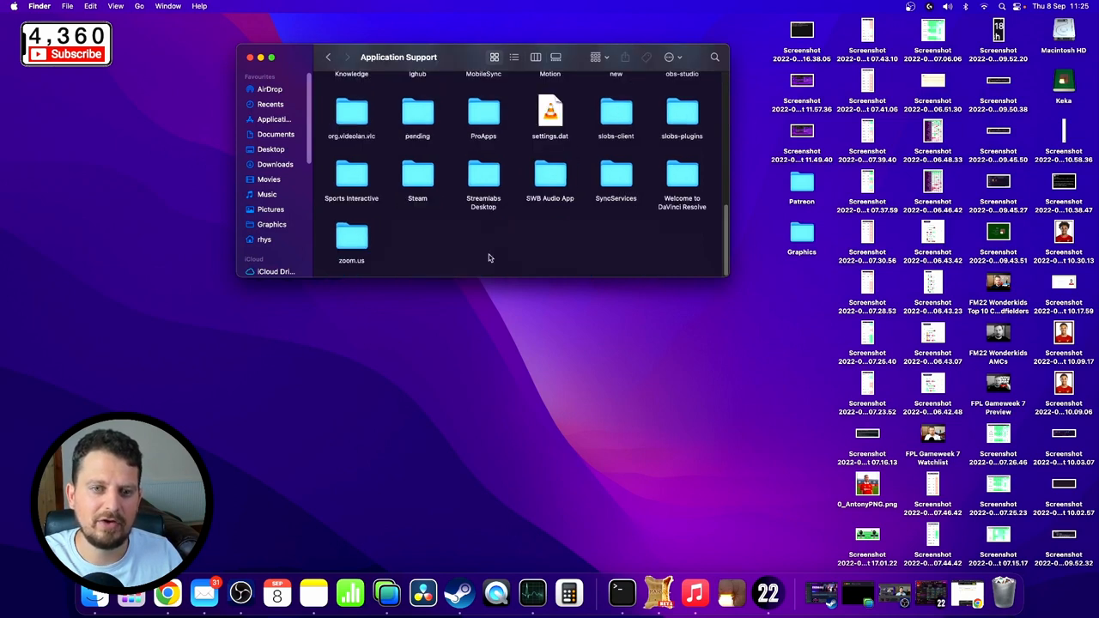
pyautogui.moveTo(350, 175)
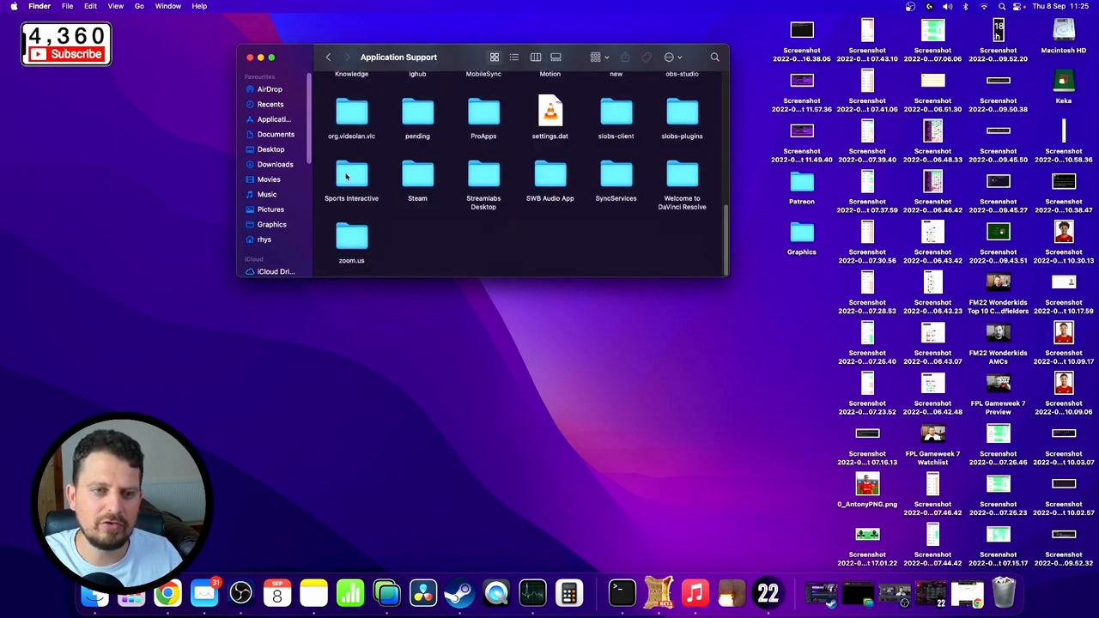
pyautogui.click(350, 175)
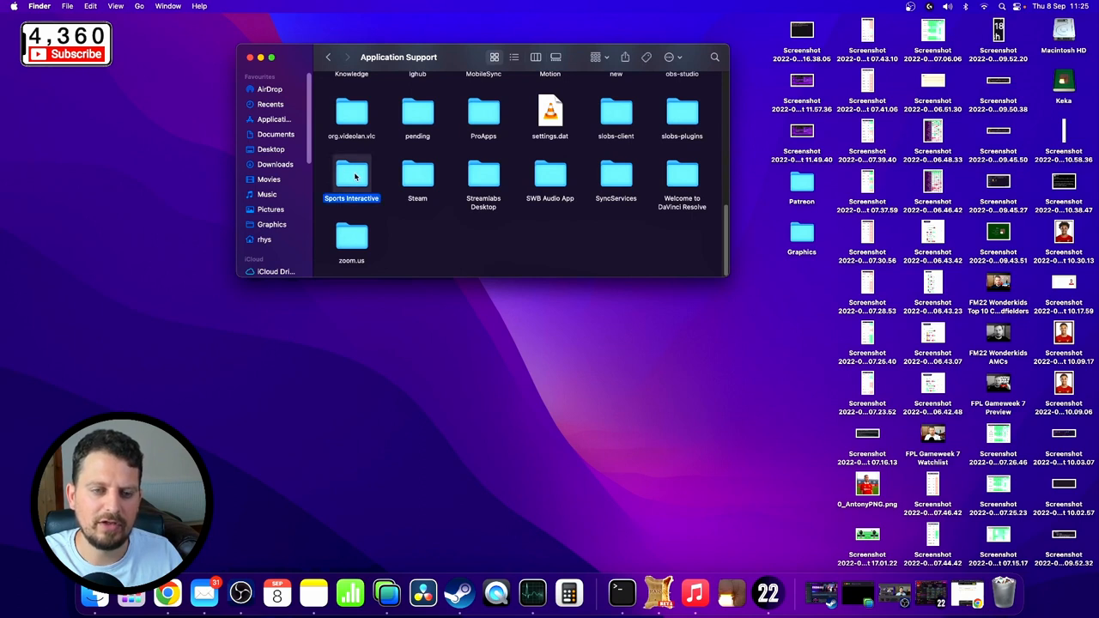
pyautogui.doubleClick(351, 173)
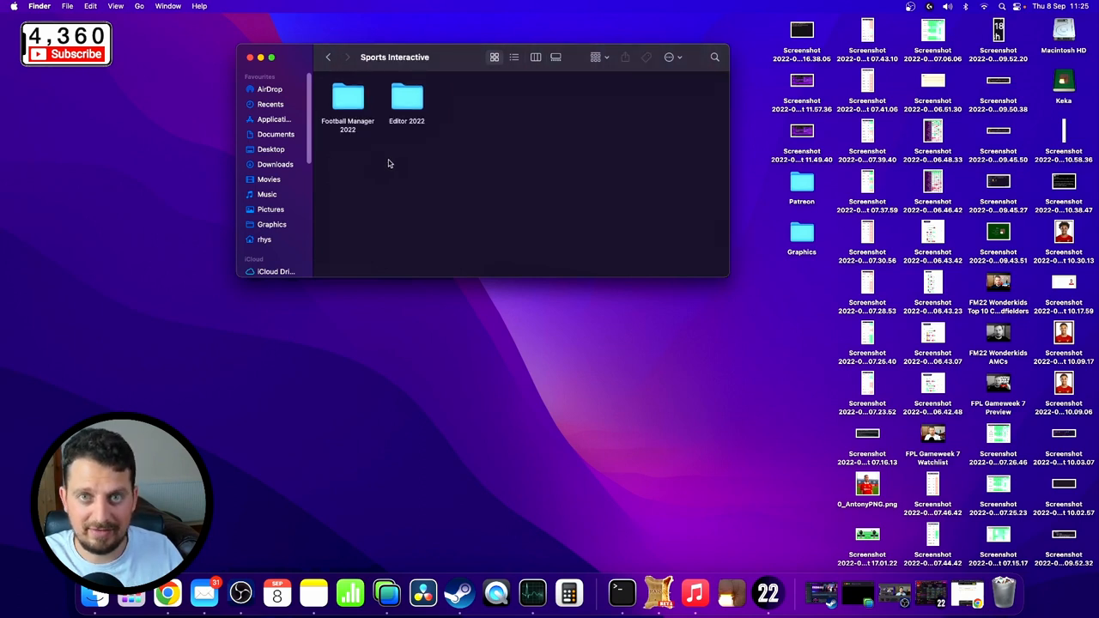
pyautogui.doubleClick(347, 96)
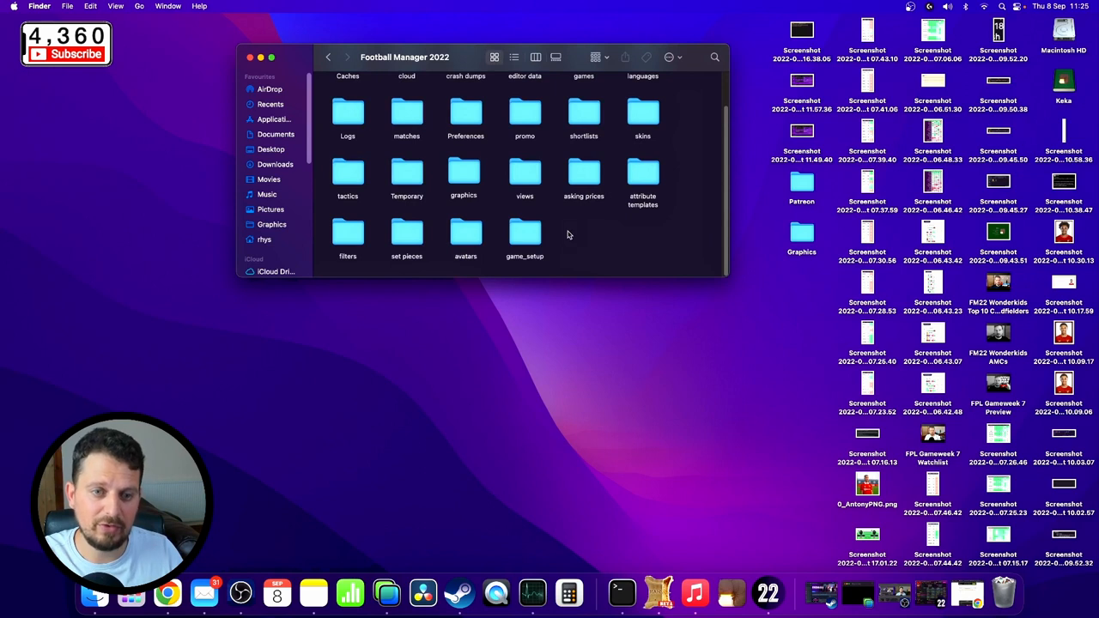
pyautogui.moveTo(564, 252)
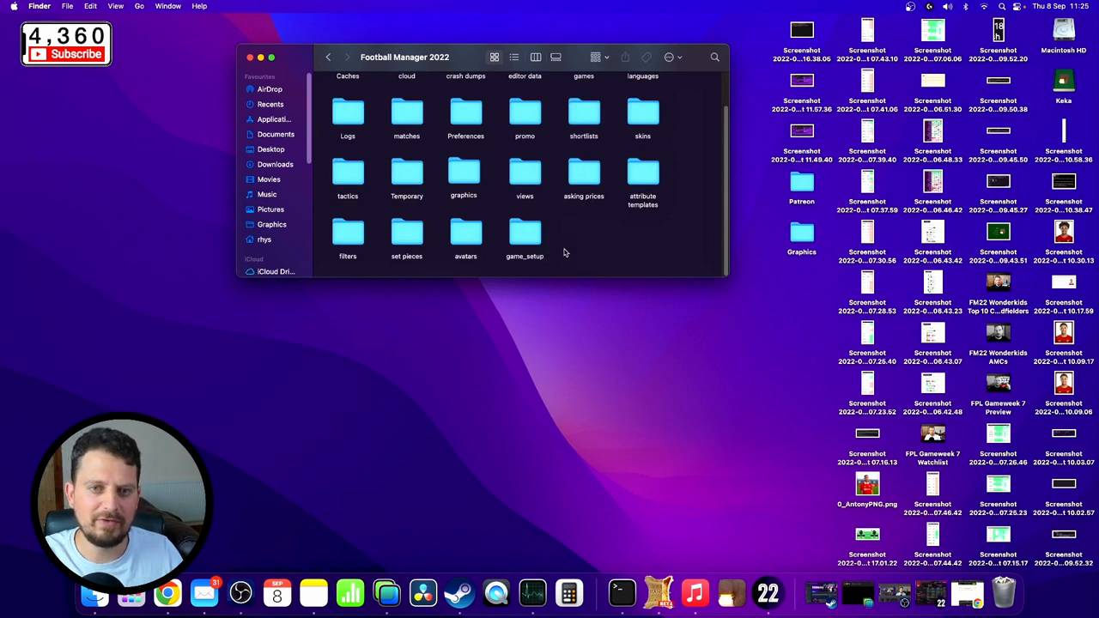
pyautogui.click(464, 171)
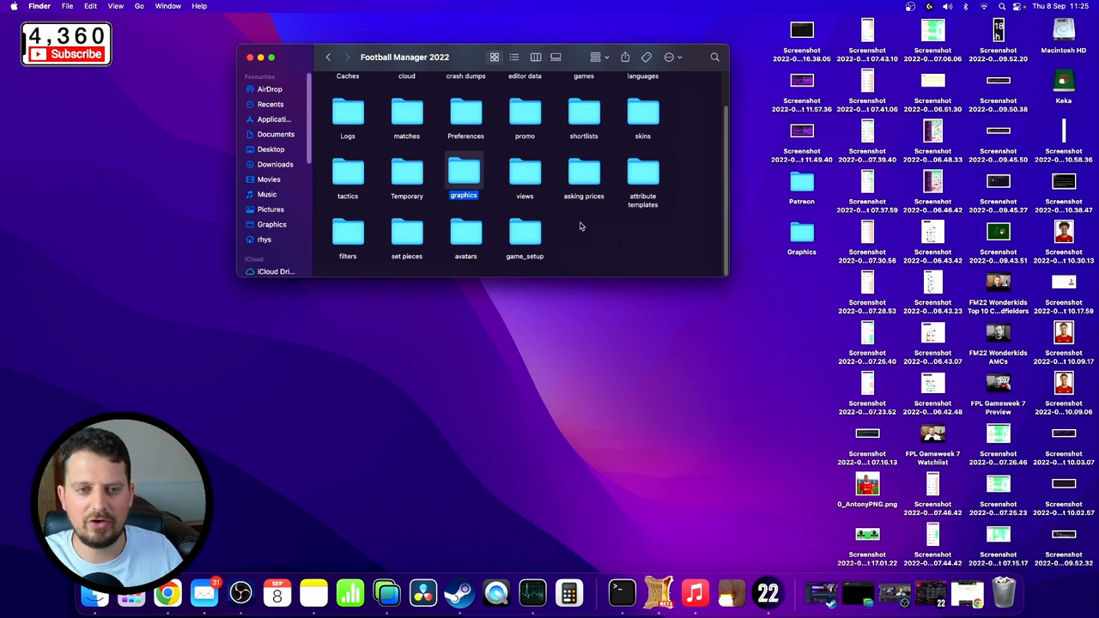
pyautogui.rightClick(580, 227)
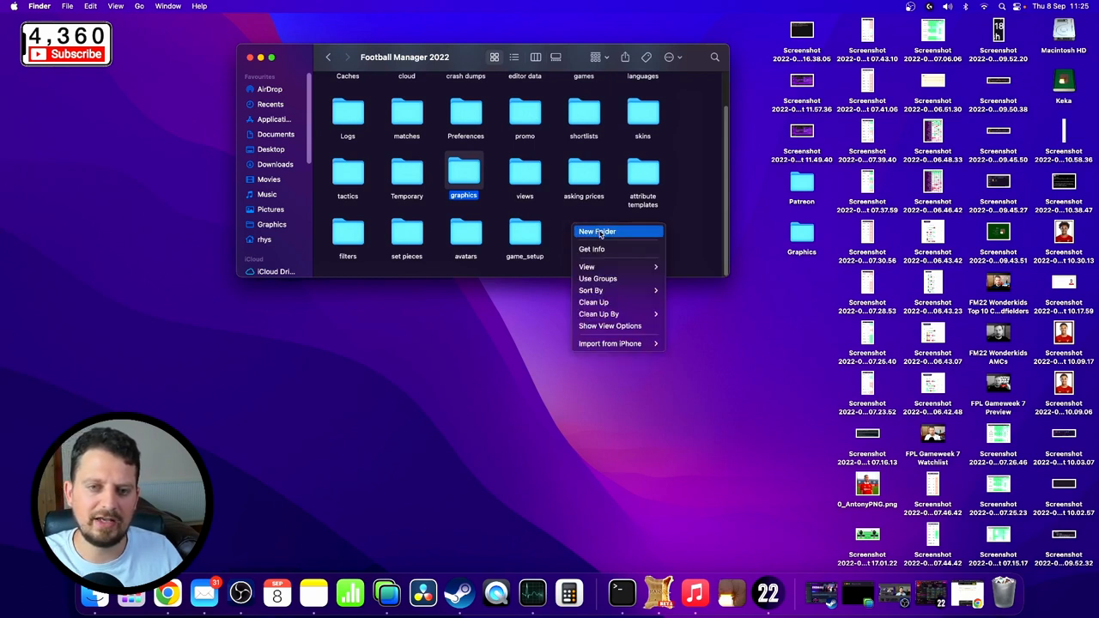
pyautogui.rightClick(463, 172)
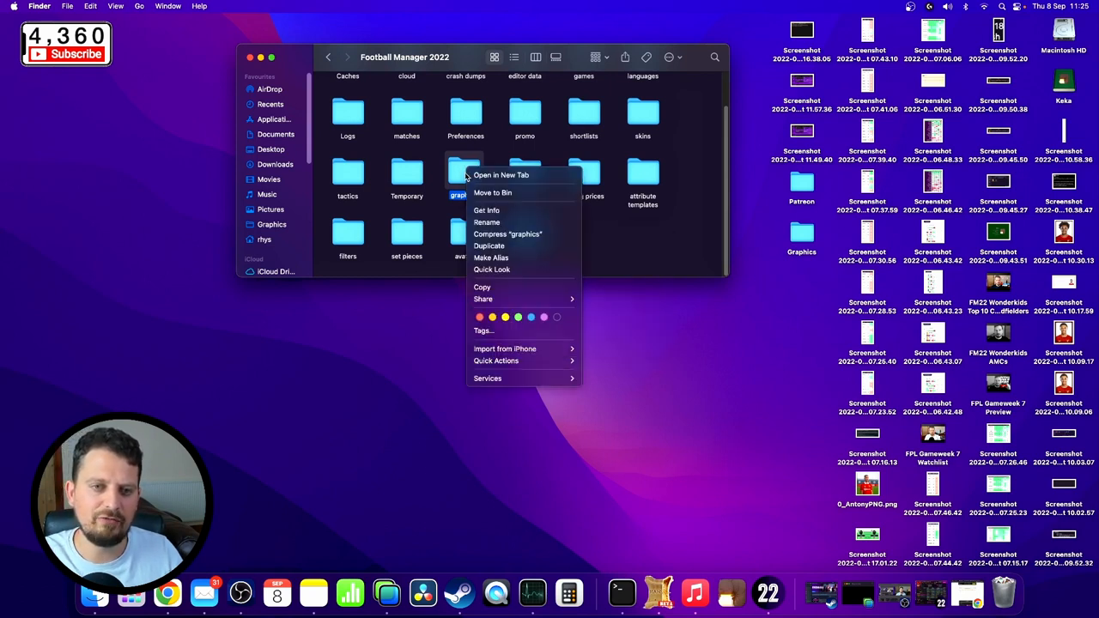
pyautogui.moveTo(433, 199)
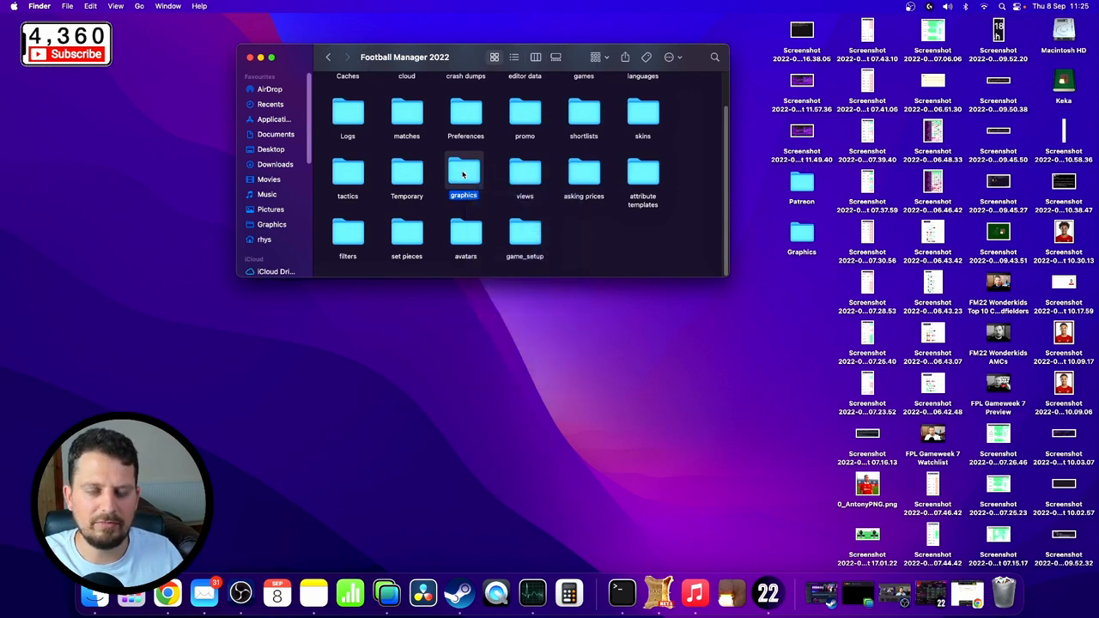
# - Move the extracted DF11 Megapack folder into the graphics folder and close the Finder windows
pyautogui.doubleClick(464, 173)
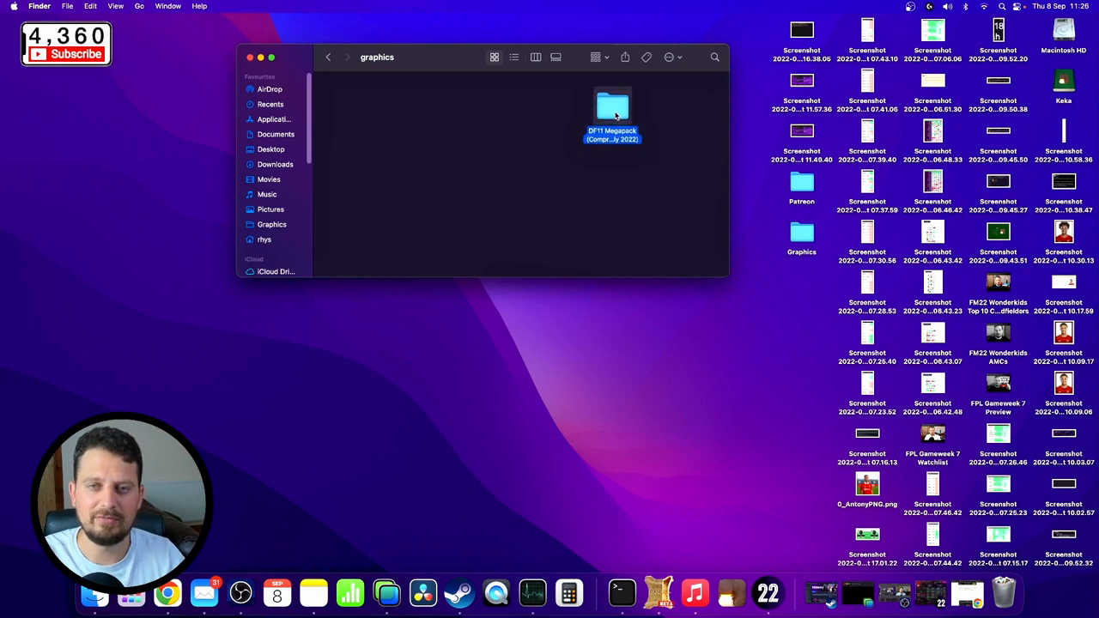
pyautogui.moveTo(478, 72)
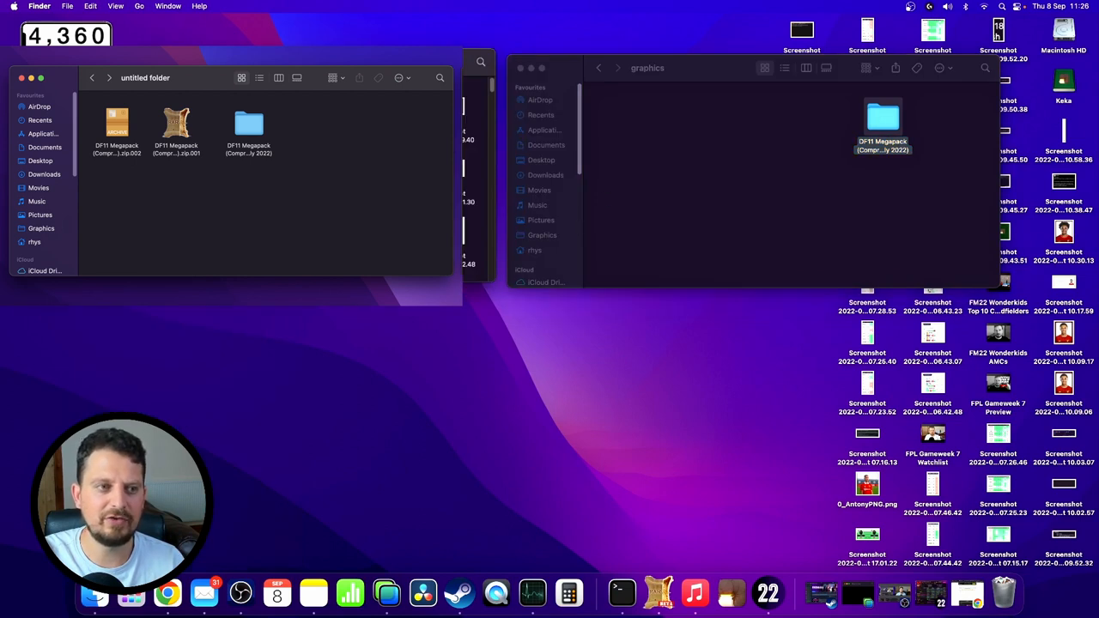
pyautogui.click(708, 134)
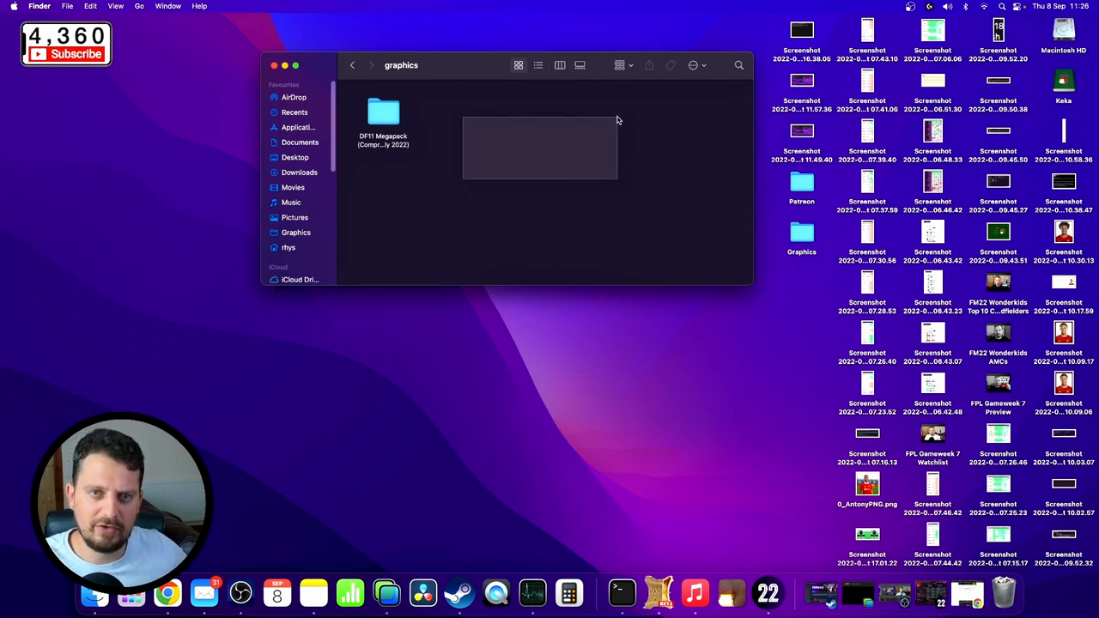
pyautogui.click(275, 65)
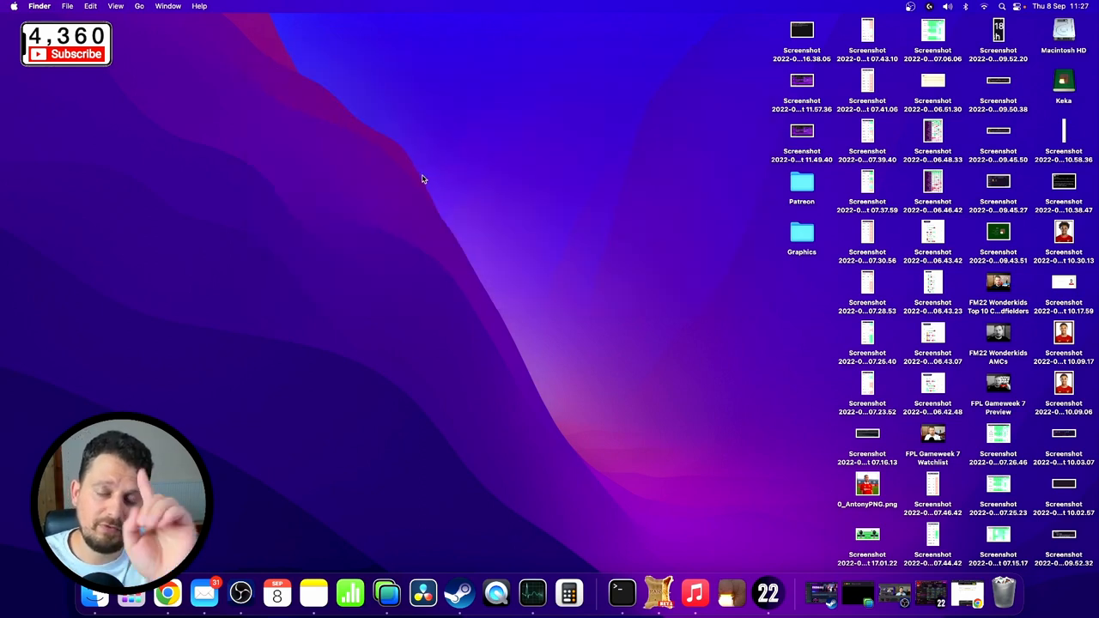
# - Open FM22 Preferences and scroll the Advanced settings down to the skin caching options
pyautogui.click(855, 26)
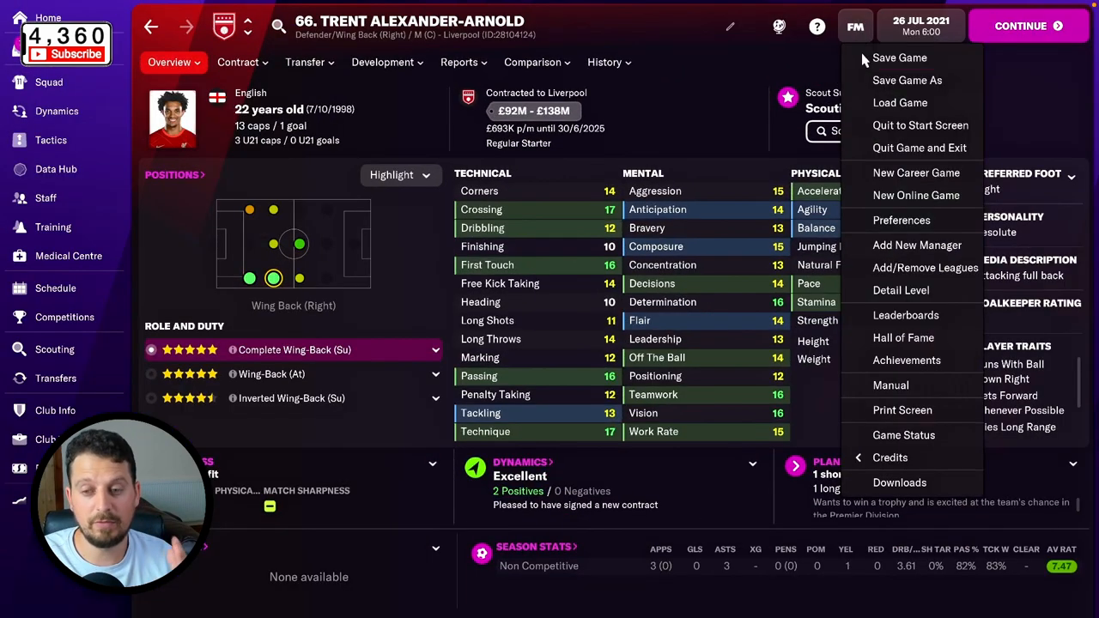
pyautogui.moveTo(896, 221)
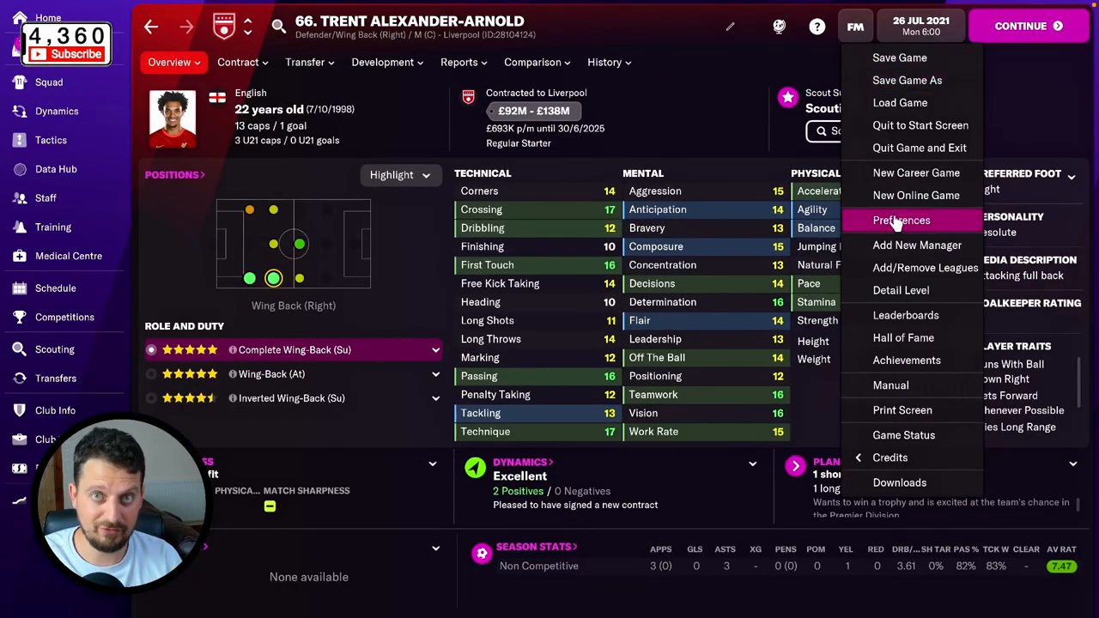
pyautogui.click(900, 220)
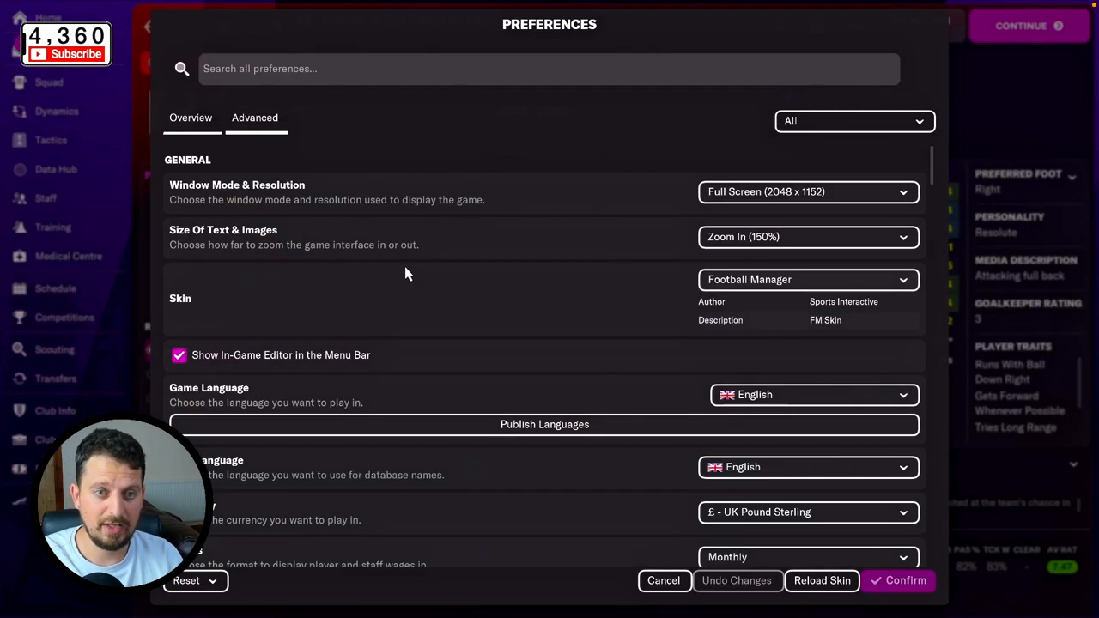
pyautogui.scroll(-3)
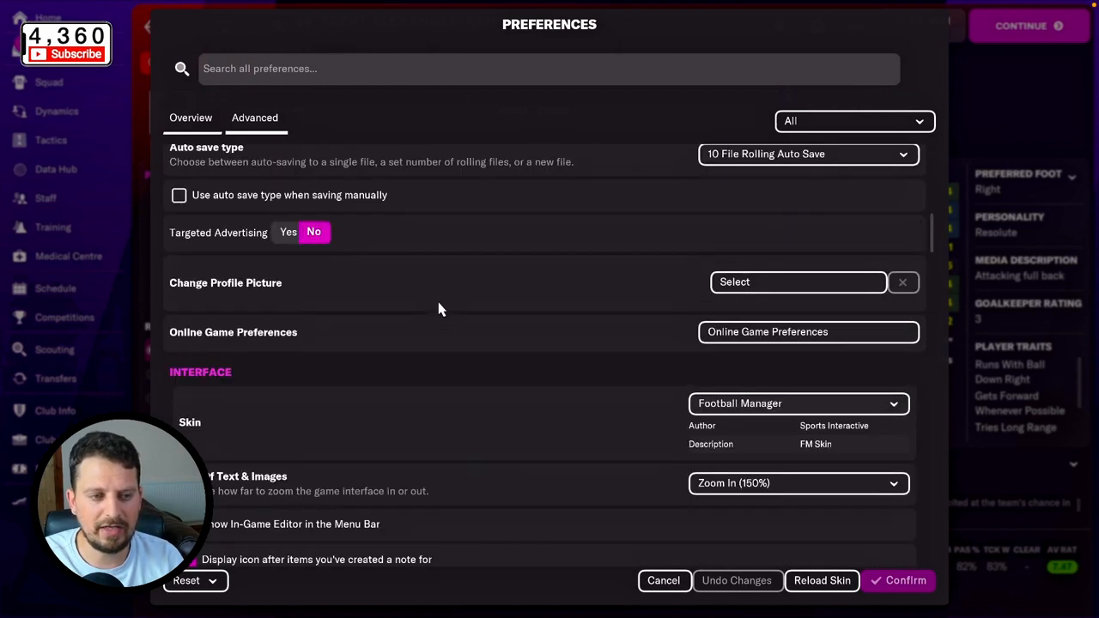
pyautogui.scroll(-3)
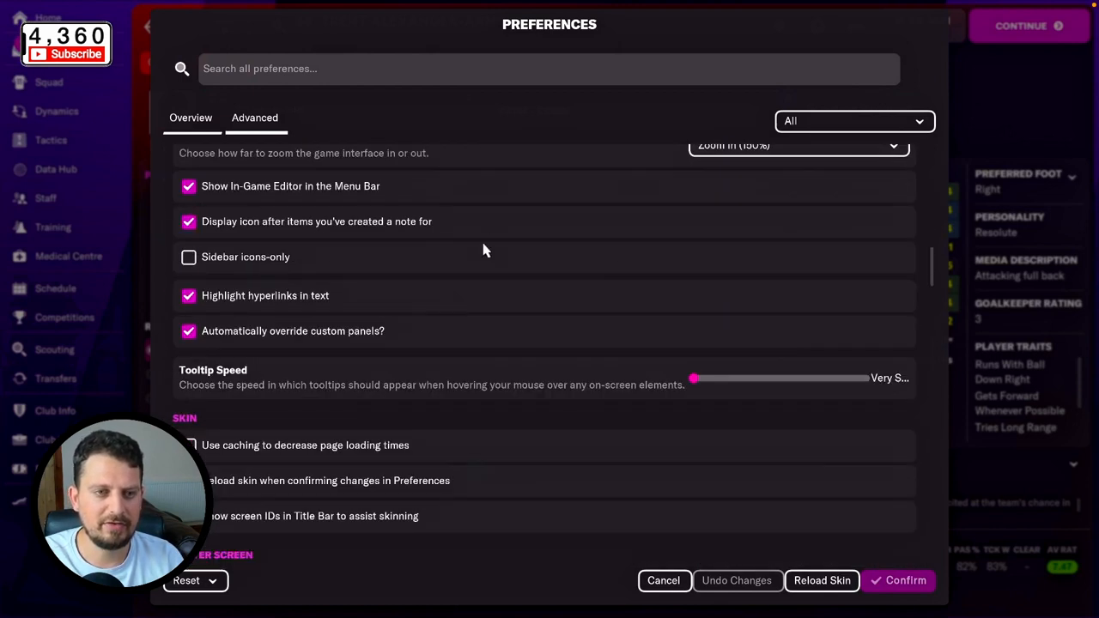
pyautogui.scroll(-3)
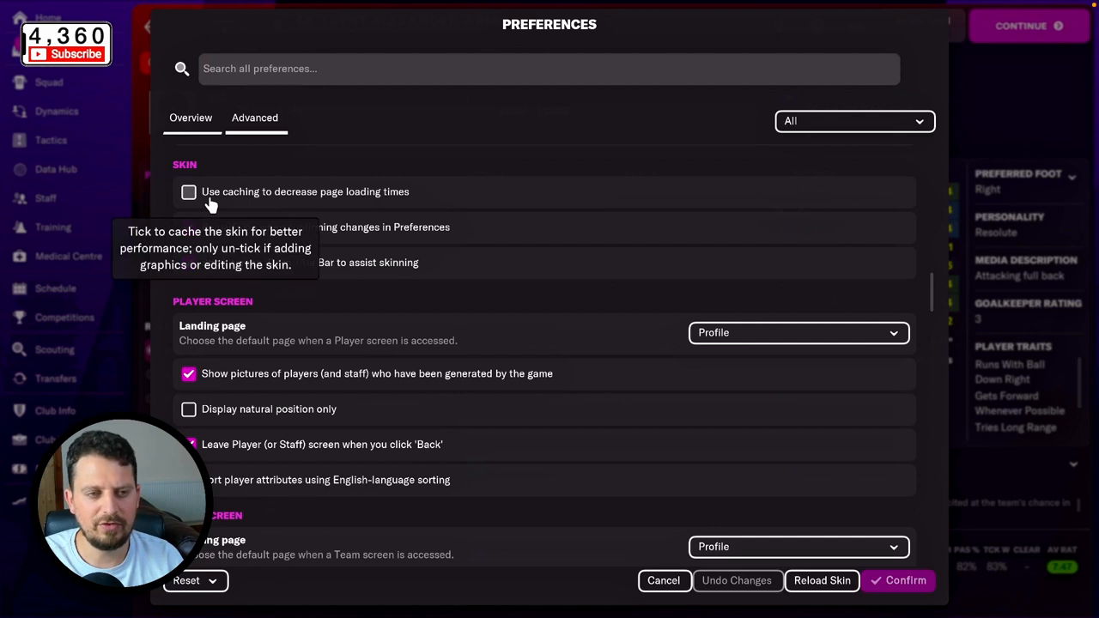
pyautogui.moveTo(361, 210)
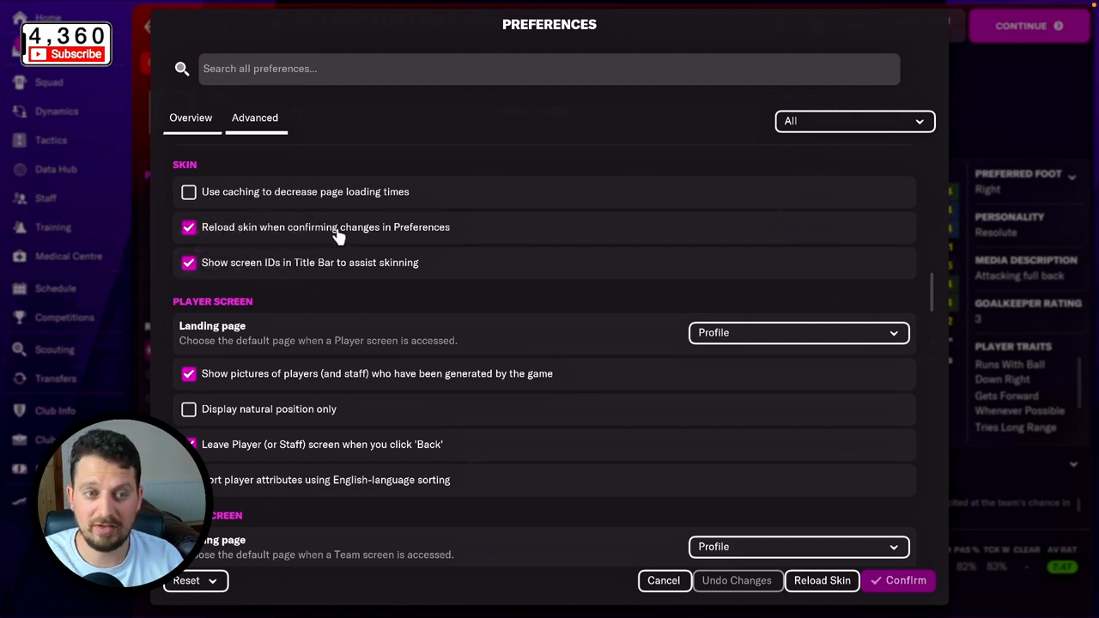
pyautogui.moveTo(490, 404)
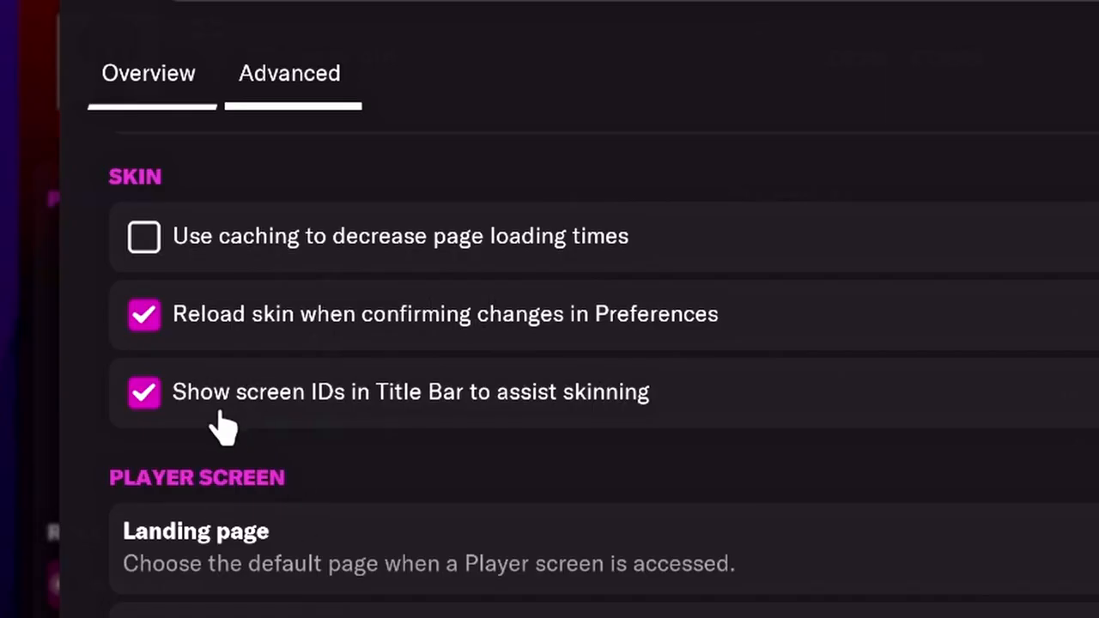
pyautogui.moveTo(222, 433)
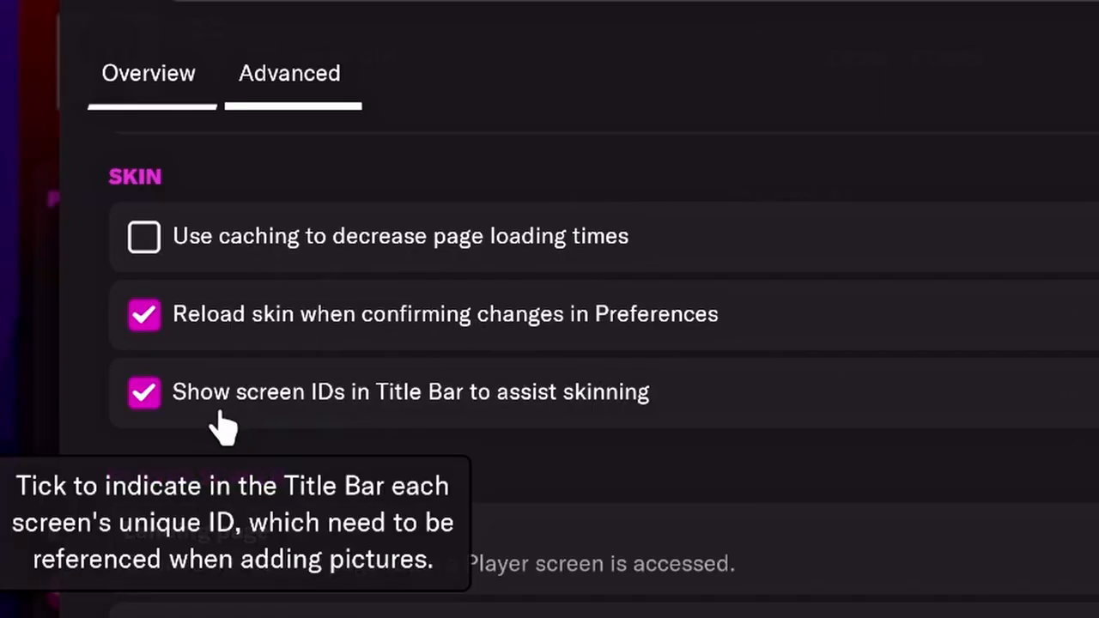
pyautogui.moveTo(687, 249)
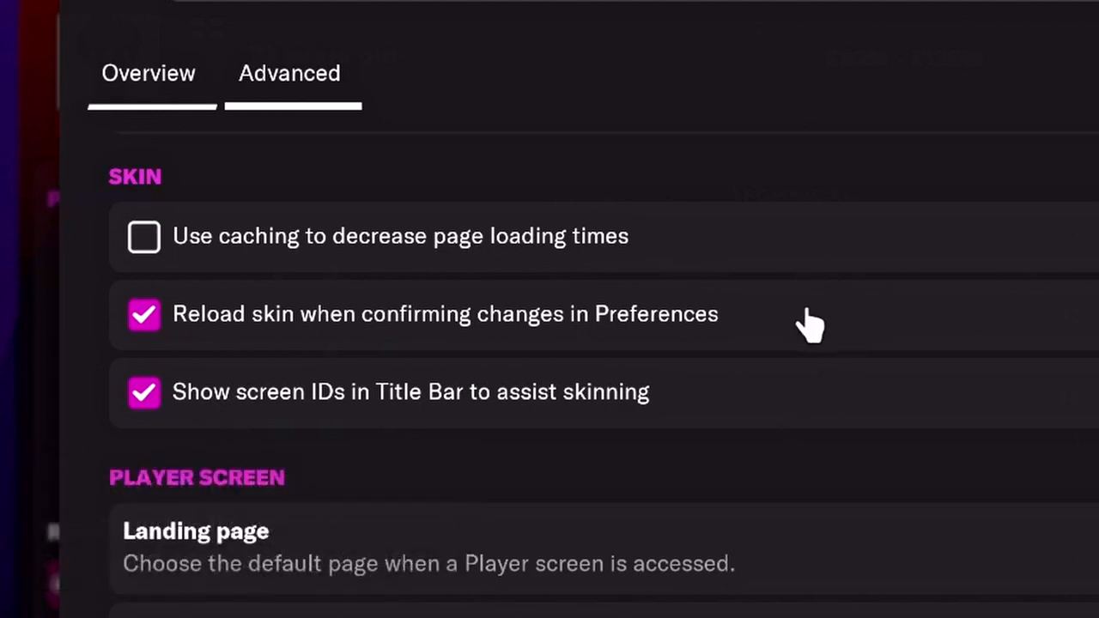
pyautogui.moveTo(736, 402)
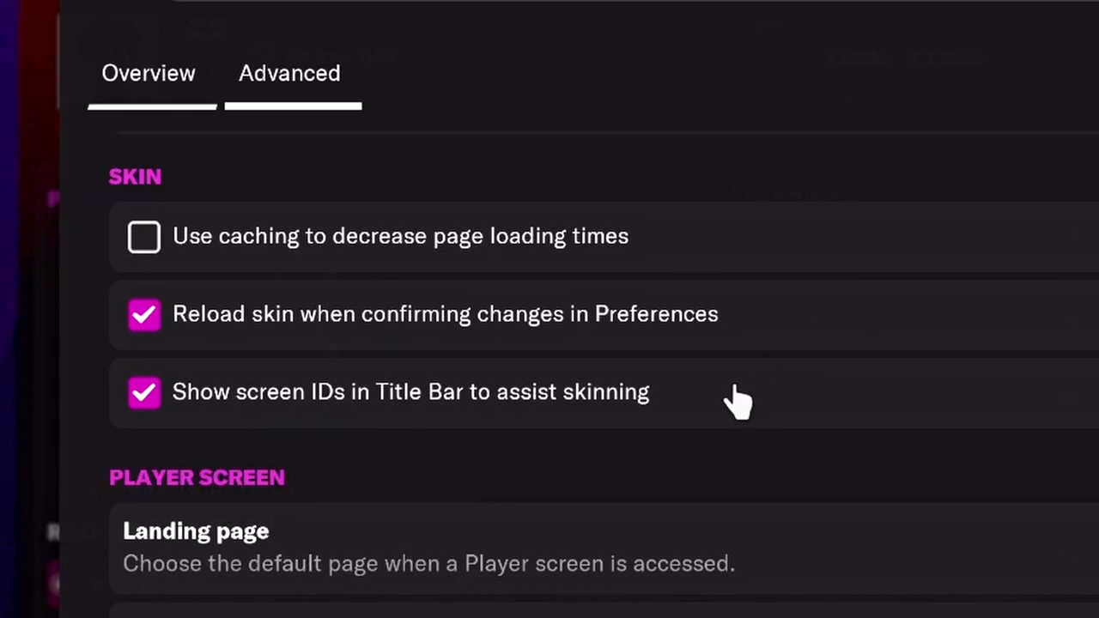
pyautogui.moveTo(739, 404)
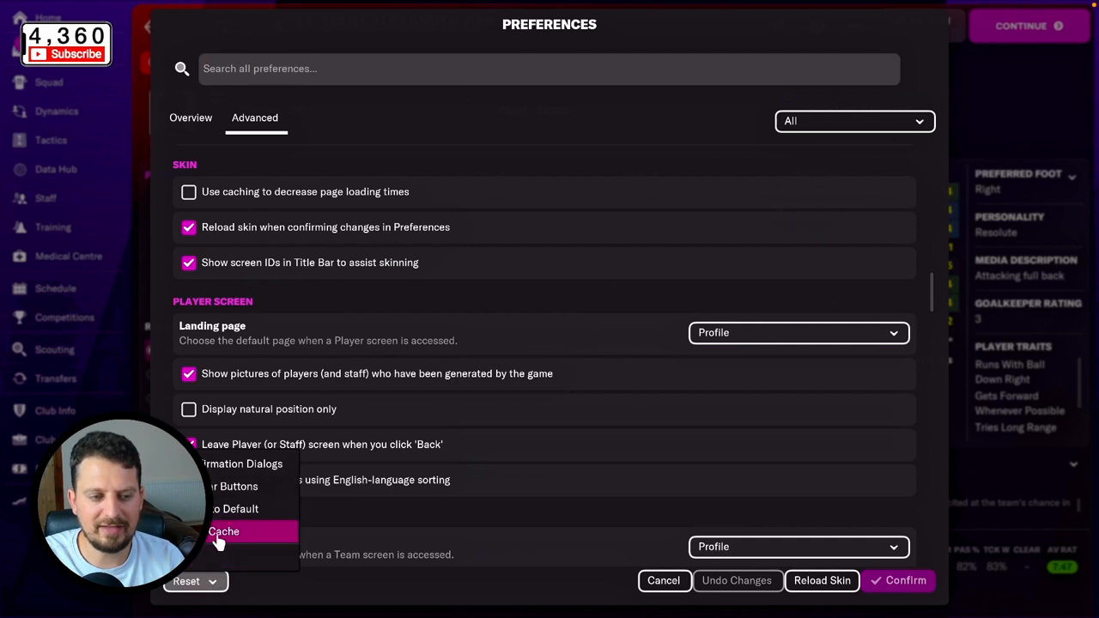
pyautogui.moveTo(249, 532)
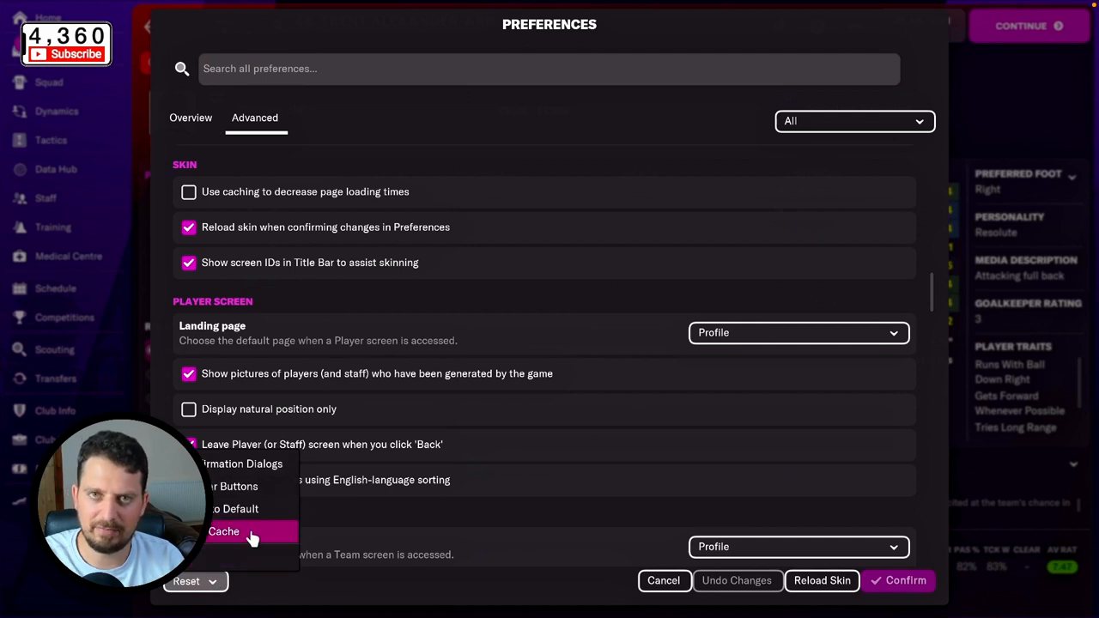
# - Clear the cached skin and layout data via Reset and confirm with Yes
pyautogui.click(225, 532)
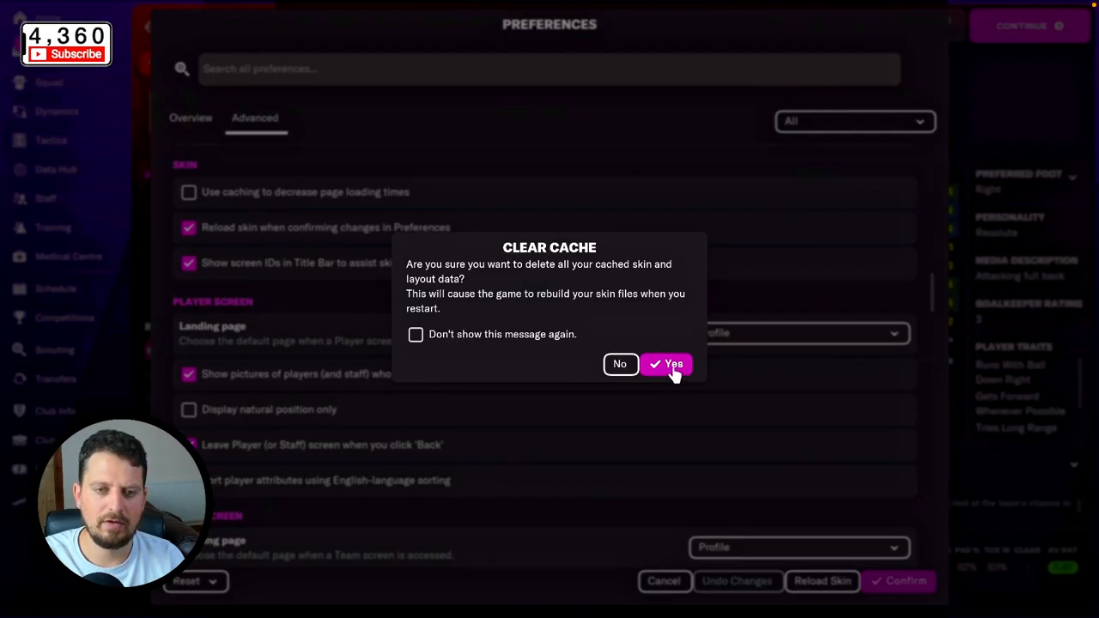
pyautogui.click(666, 364)
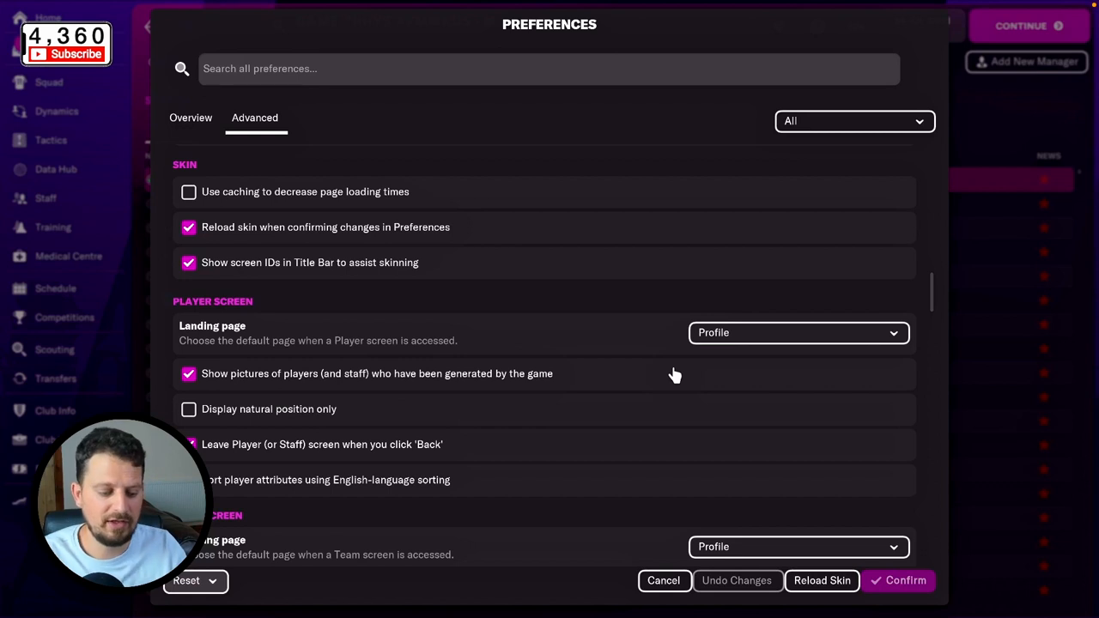
pyautogui.moveTo(963, 459)
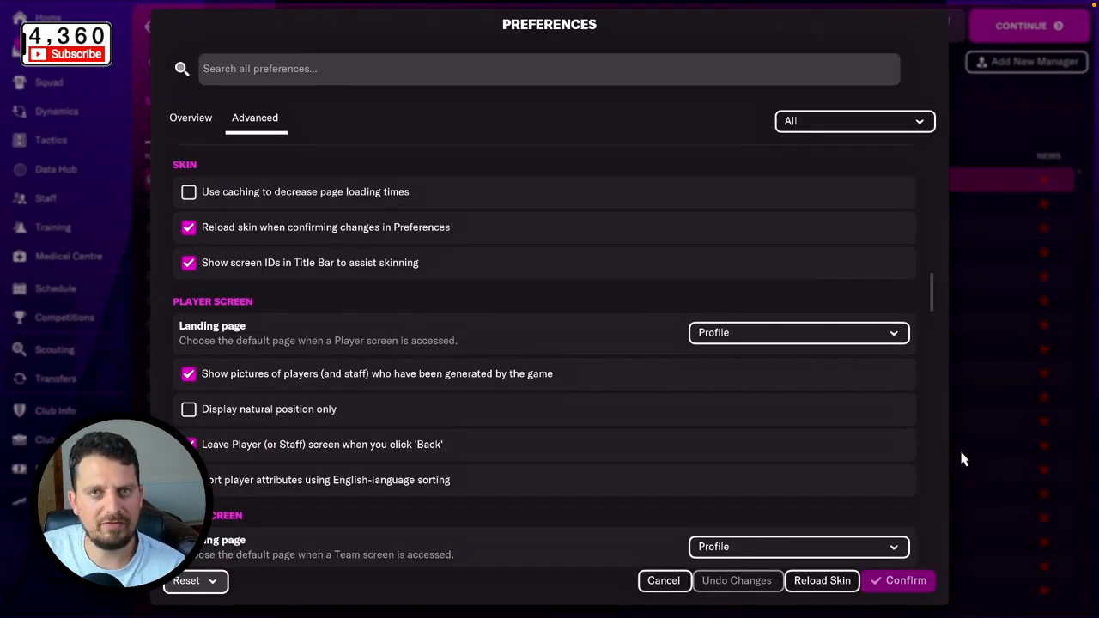